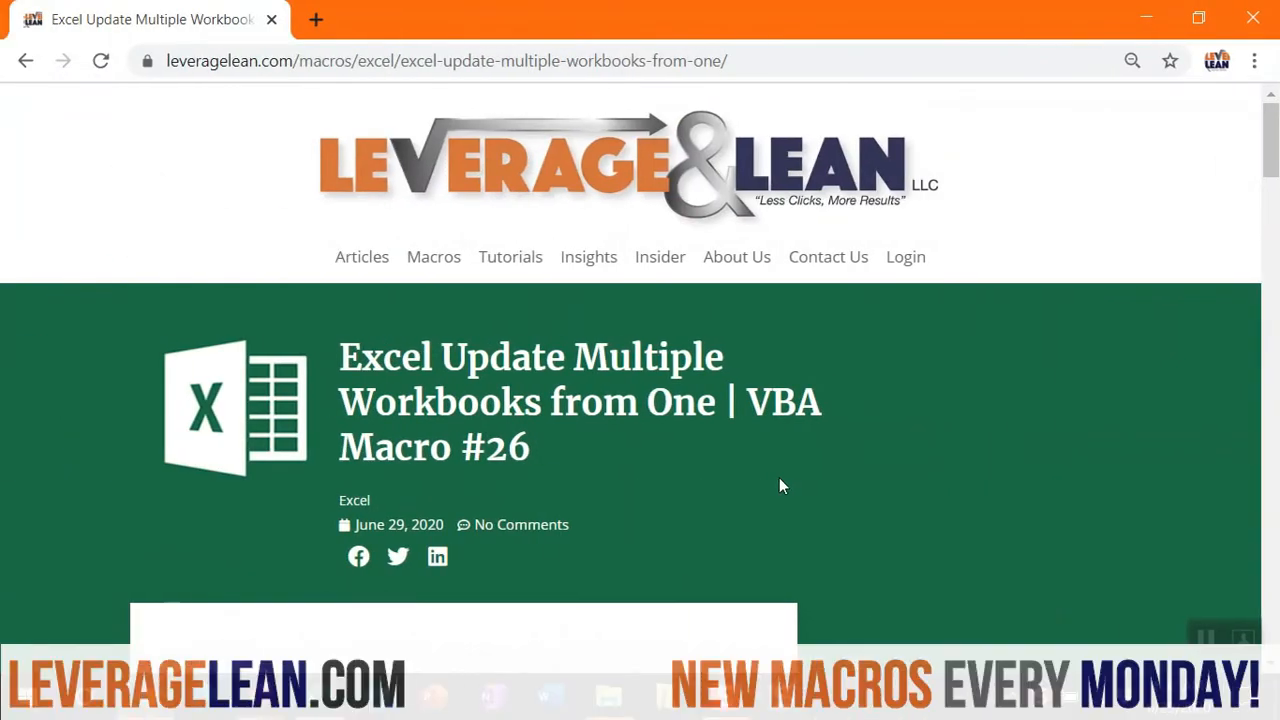
Scroll down the Leverage & Lean article to read the macro's VBA code listing and worksheet mappings
{"action": "scroll", "scroll_direction": "down", "scroll_amount": 3}
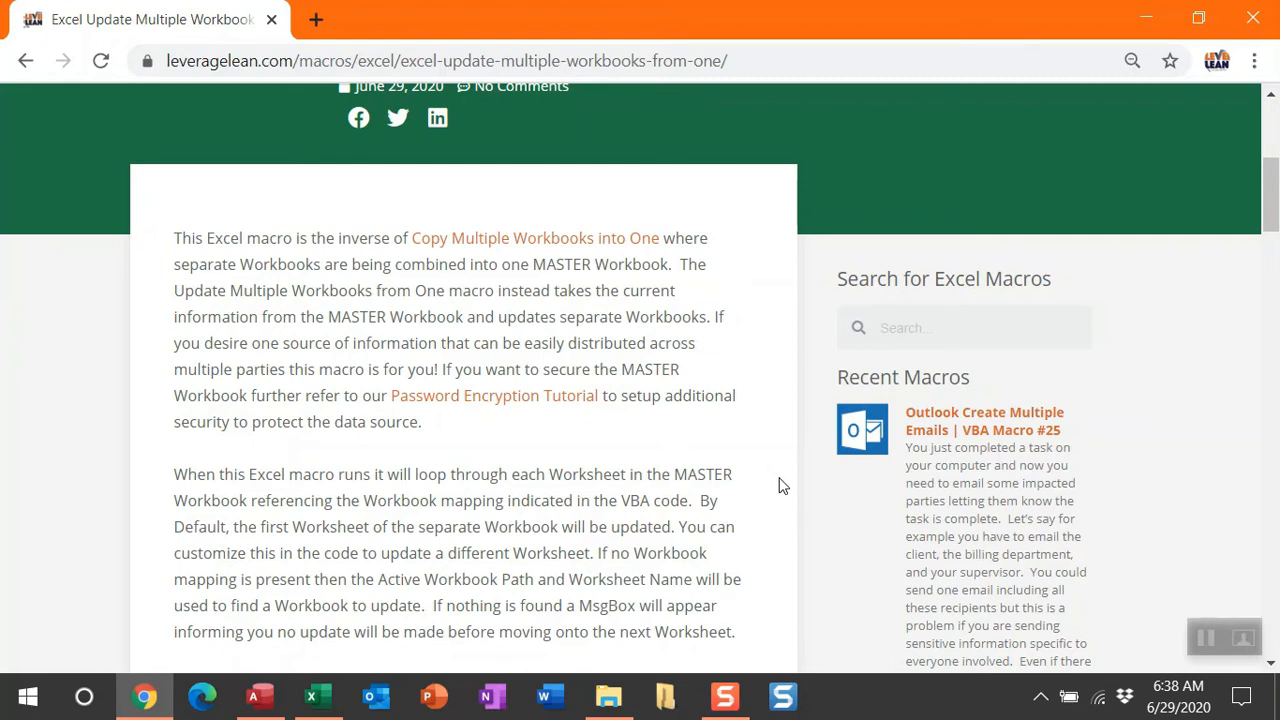
{"action": "scroll", "scroll_direction": "down", "scroll_amount": 3}
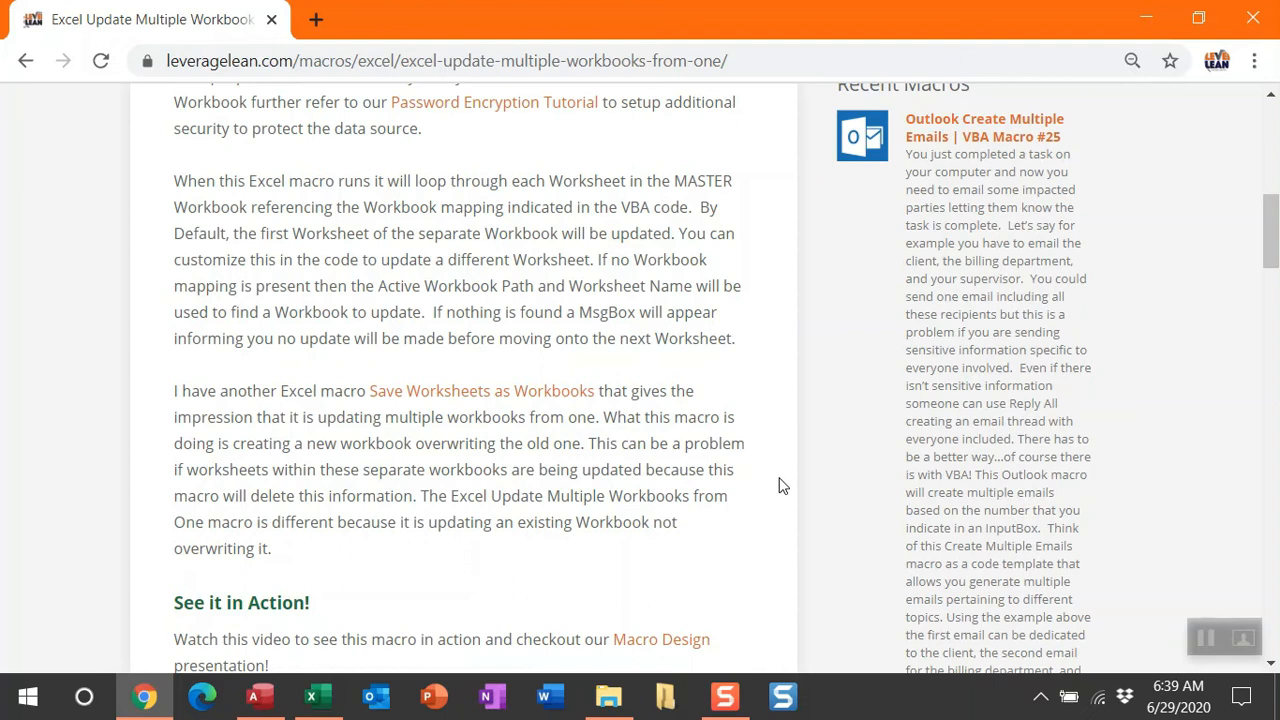
{"action": "scroll", "scroll_direction": "down", "scroll_amount": 3}
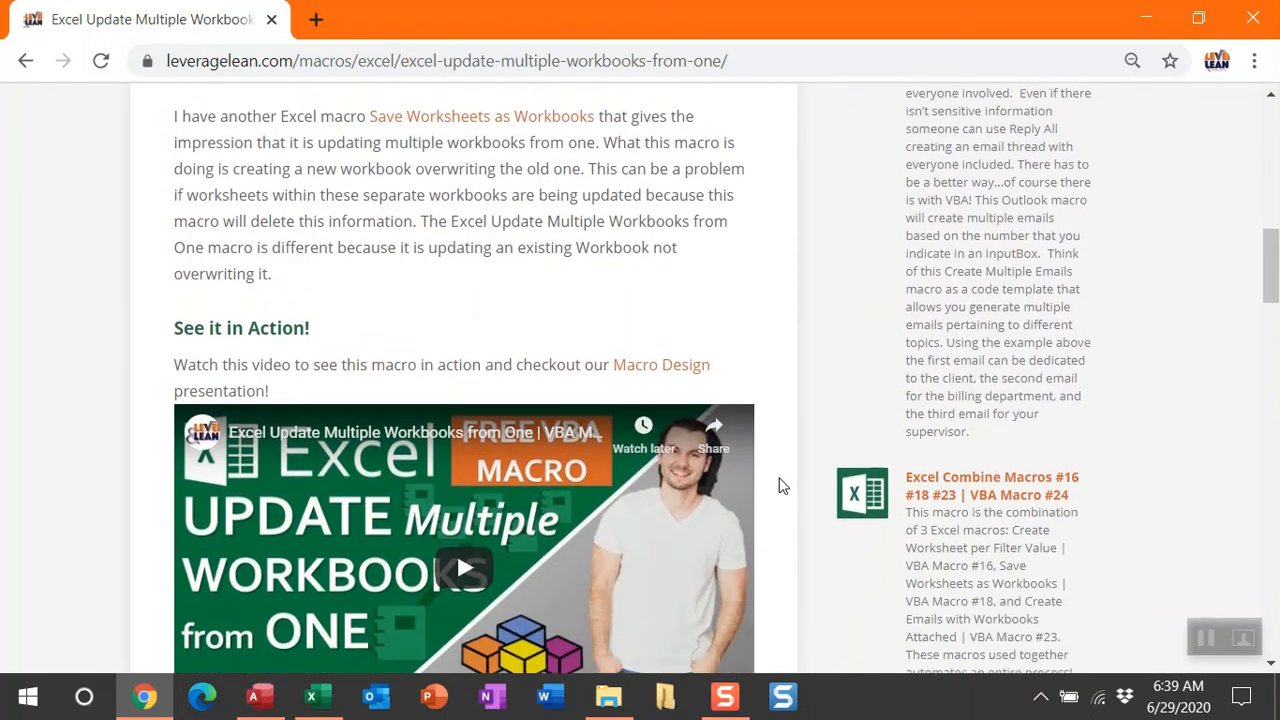
{"action": "scroll", "scroll_direction": "down", "scroll_amount": 3}
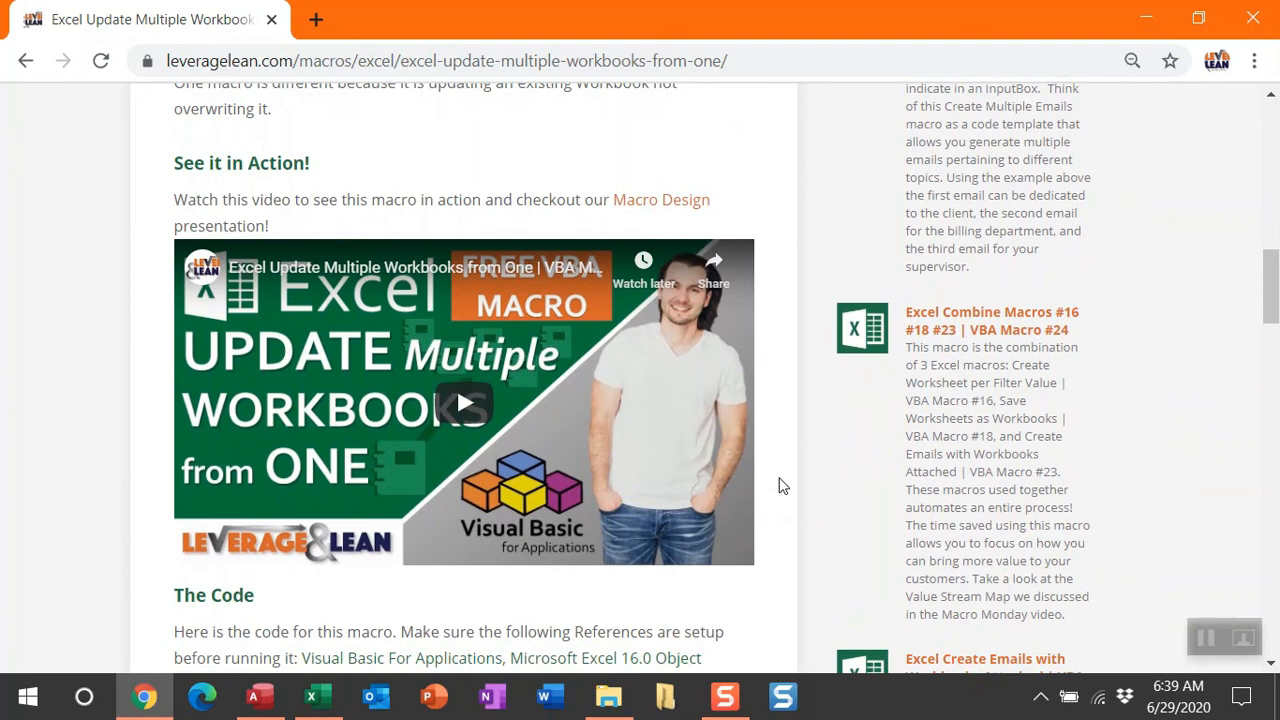
{"action": "mouse_move", "coordinate": [740, 376]}
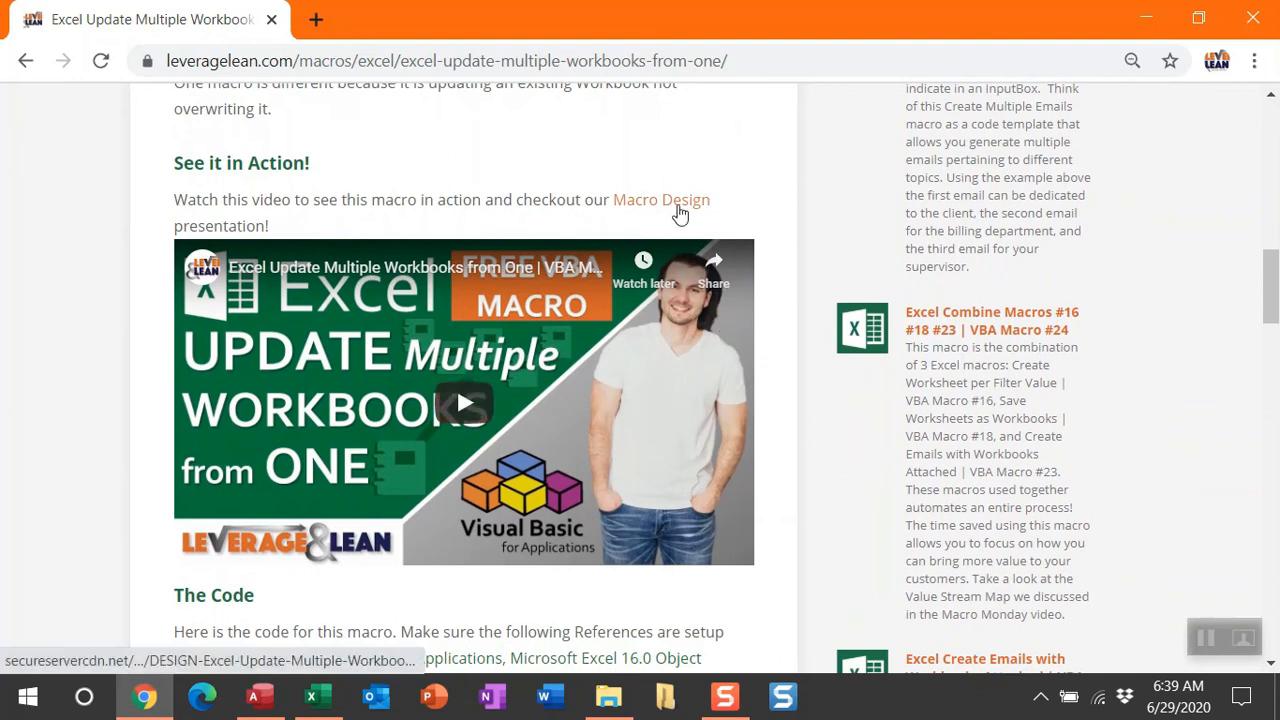
{"action": "mouse_move", "coordinate": [780, 224]}
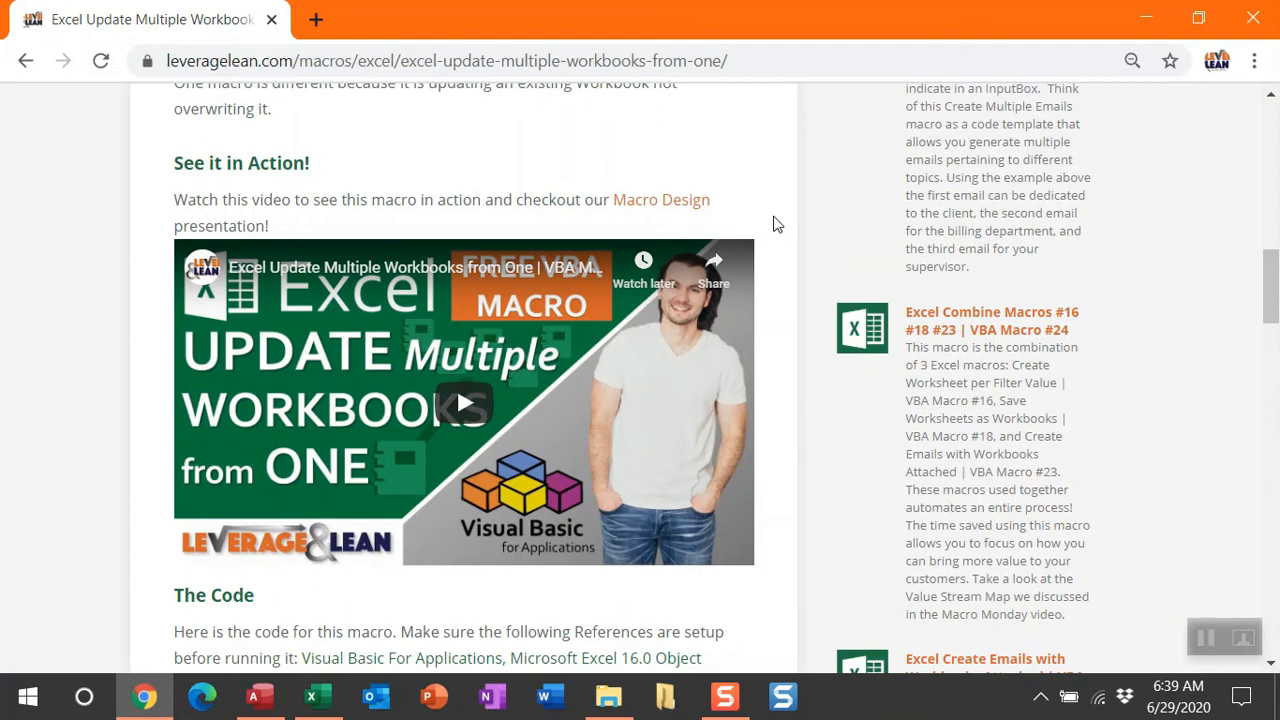
{"action": "scroll", "scroll_direction": "down", "scroll_amount": 3}
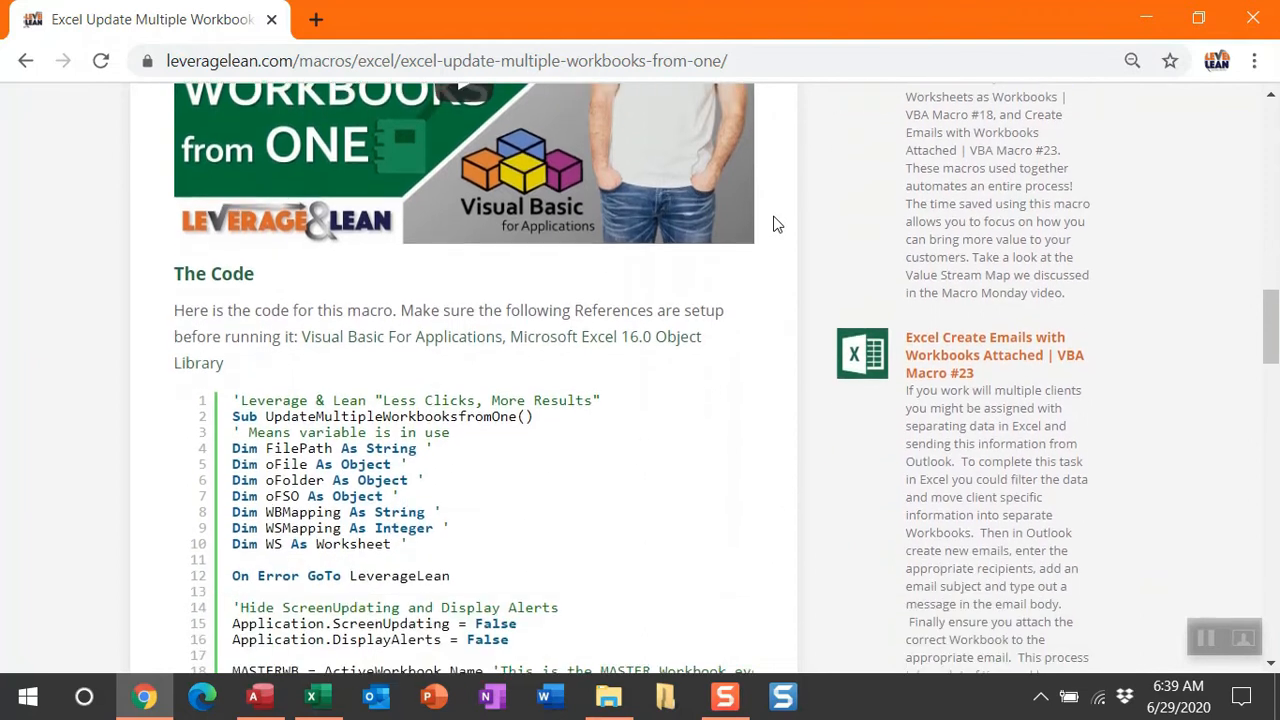
{"action": "scroll", "scroll_direction": "down", "scroll_amount": 3}
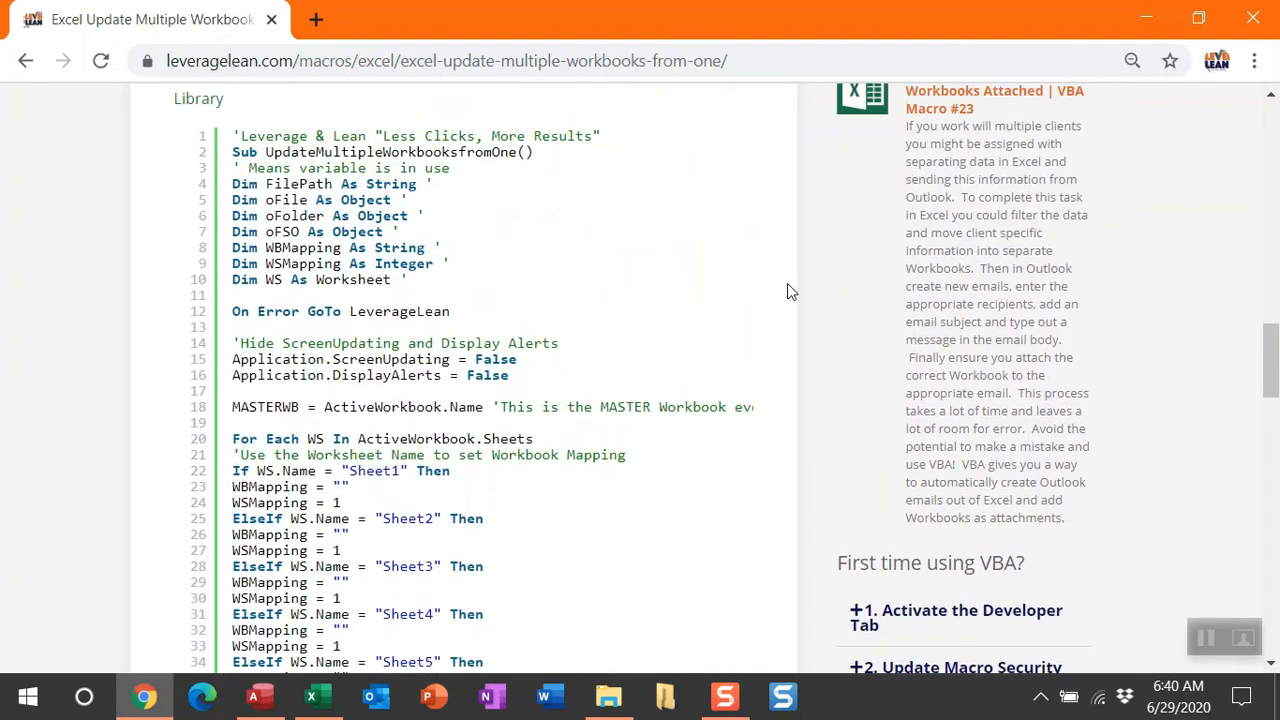
{"action": "mouse_move", "coordinate": [228, 144]}
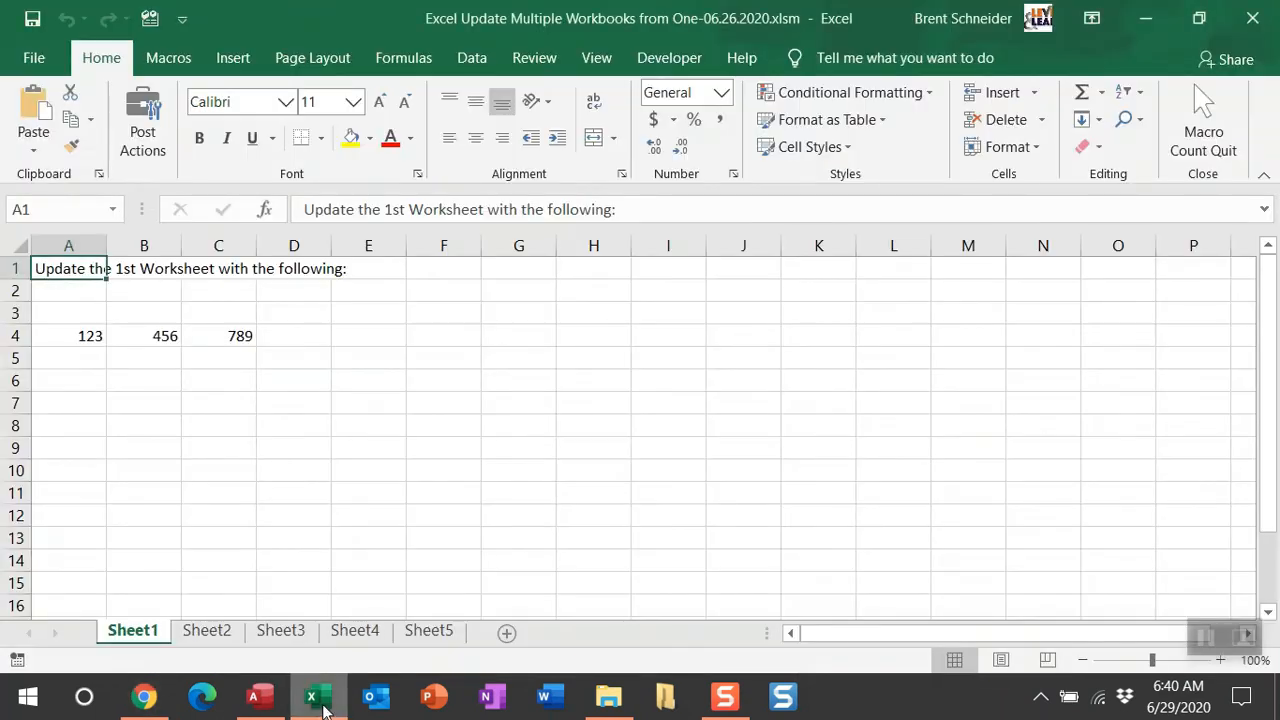
Show the UpdateMultipleWorkbooksfromOne macro in the VBA editor via the Developer tools
{"action": "left_click", "coordinate": [668, 56]}
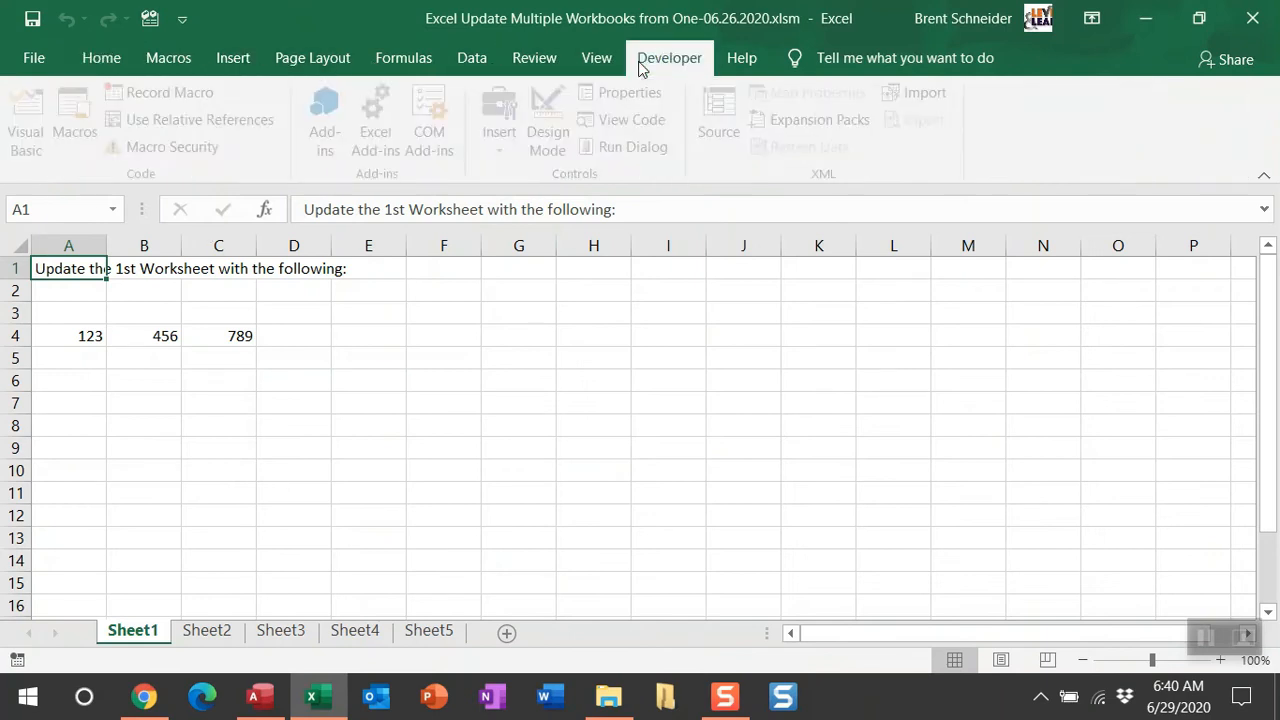
{"action": "left_click", "coordinate": [24, 112]}
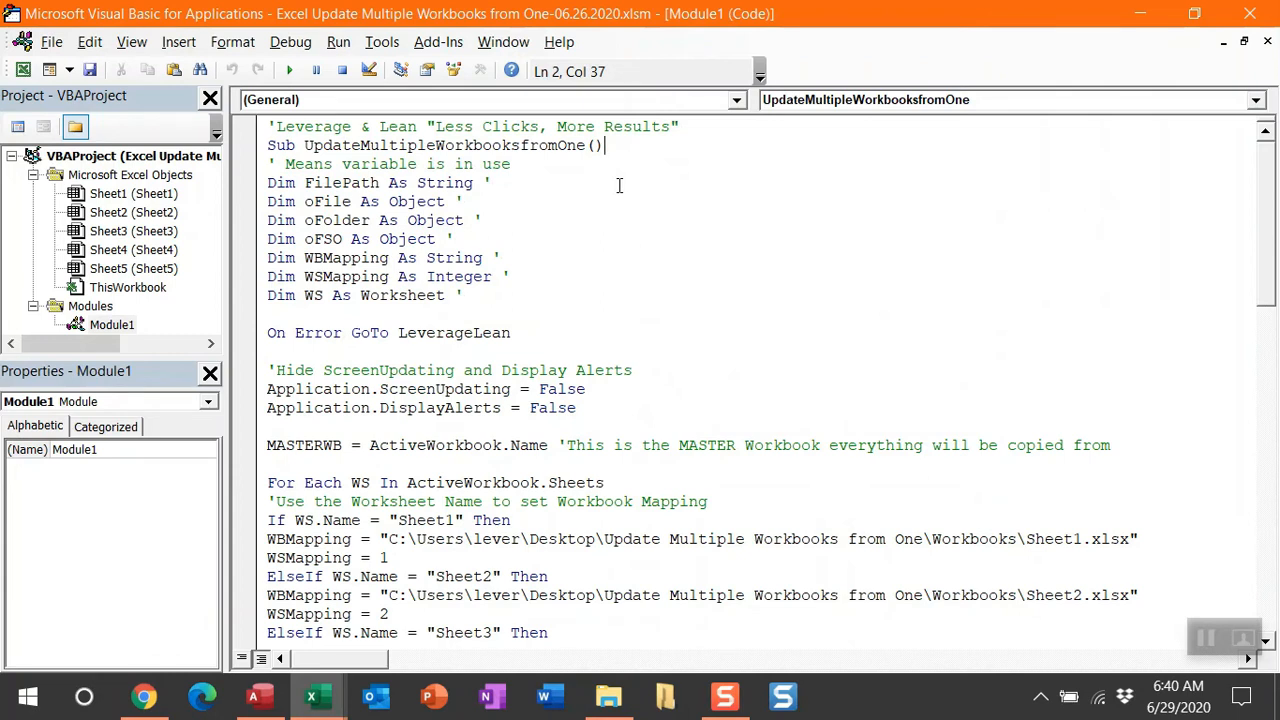
{"action": "scroll", "scroll_direction": "down", "scroll_amount": 3}
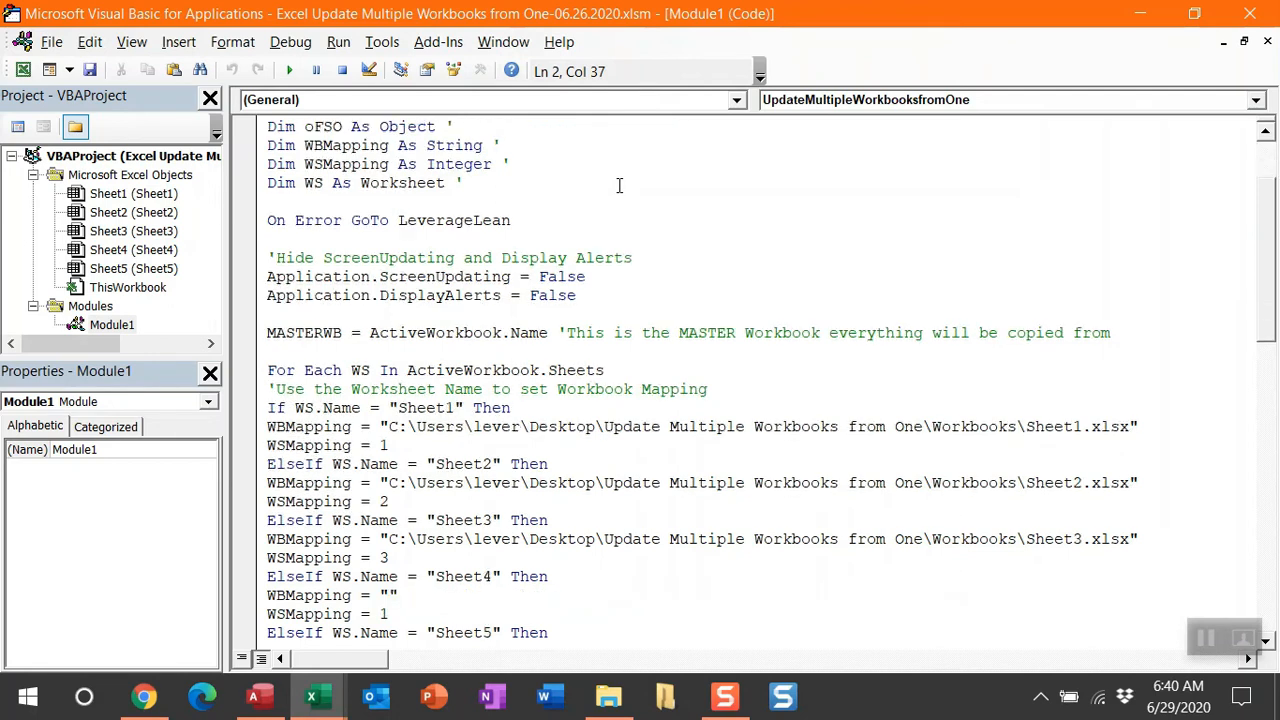
{"action": "scroll", "scroll_direction": "down", "scroll_amount": 3}
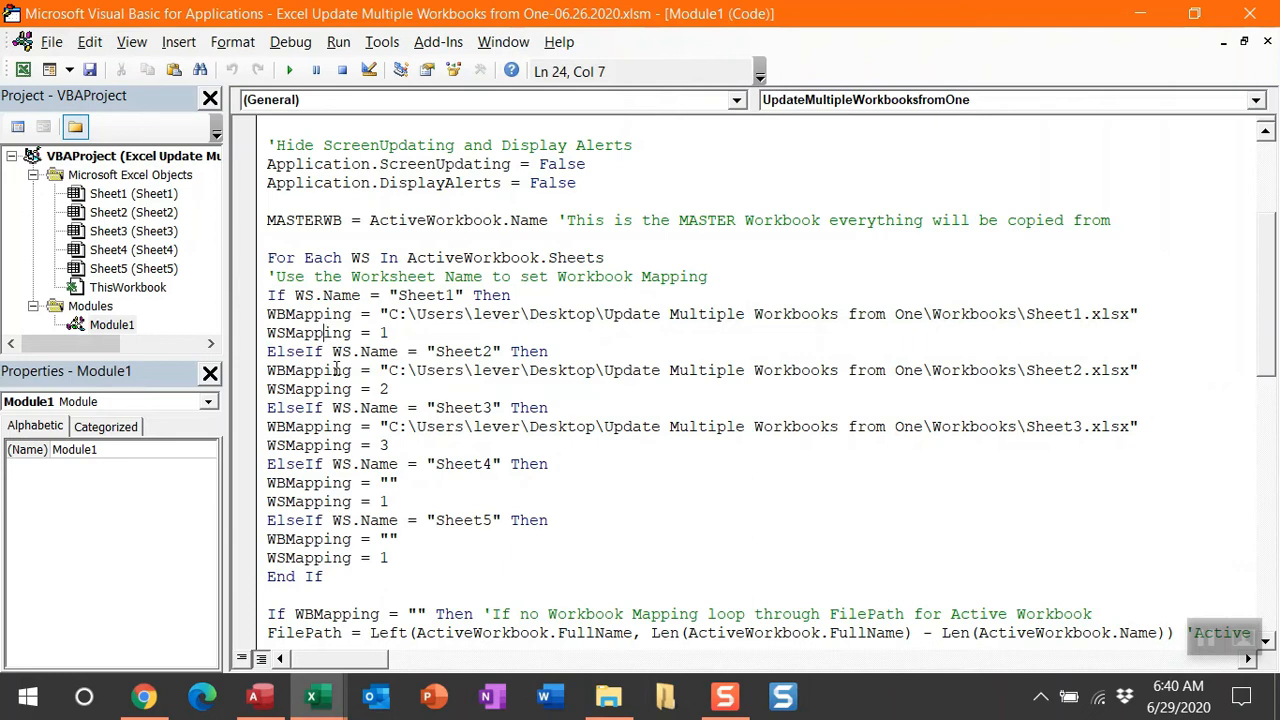
{"action": "left_click", "coordinate": [388, 388]}
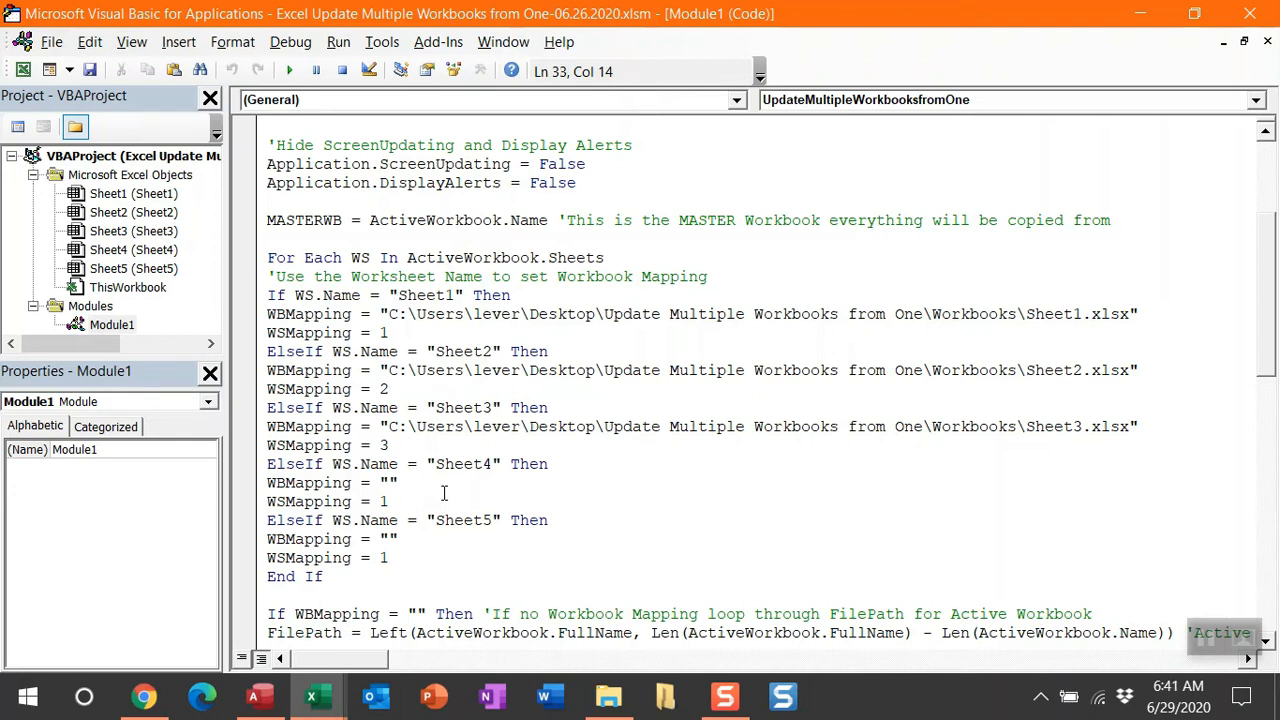
{"action": "scroll", "scroll_direction": "down", "scroll_amount": 3}
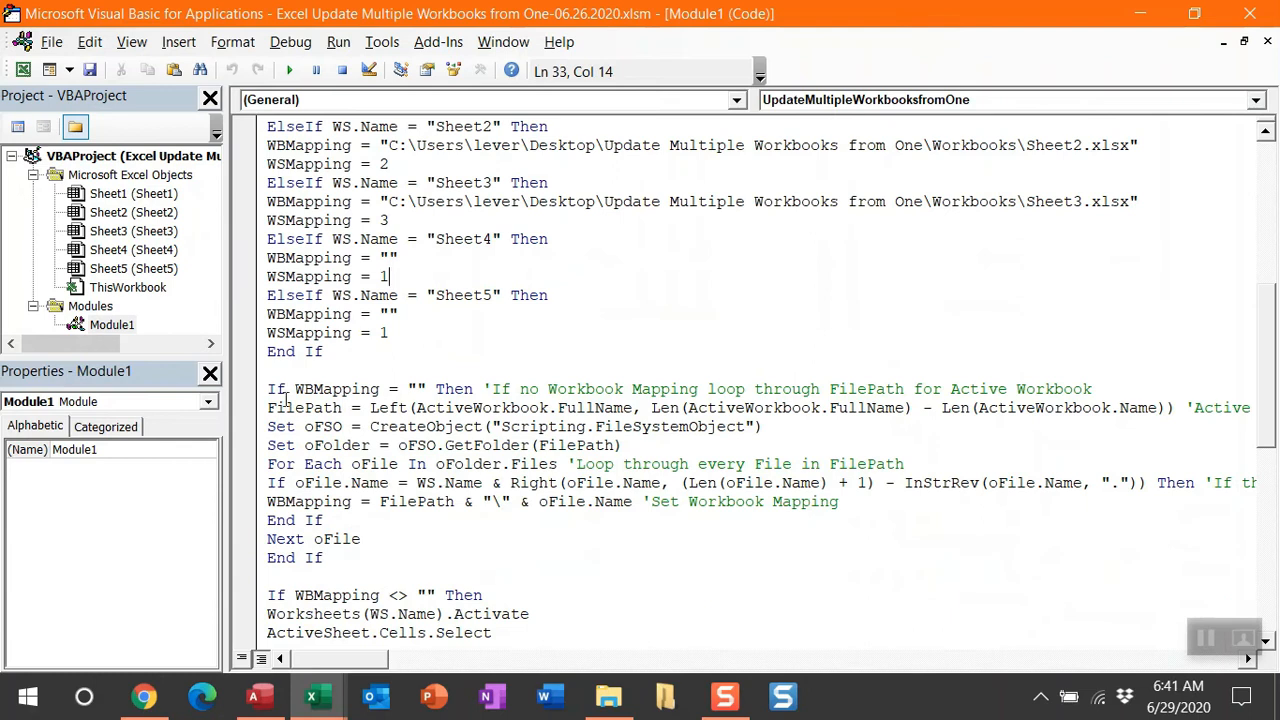
{"action": "left_click_drag", "start_coordinate": [268, 388], "coordinate": [336, 558]}
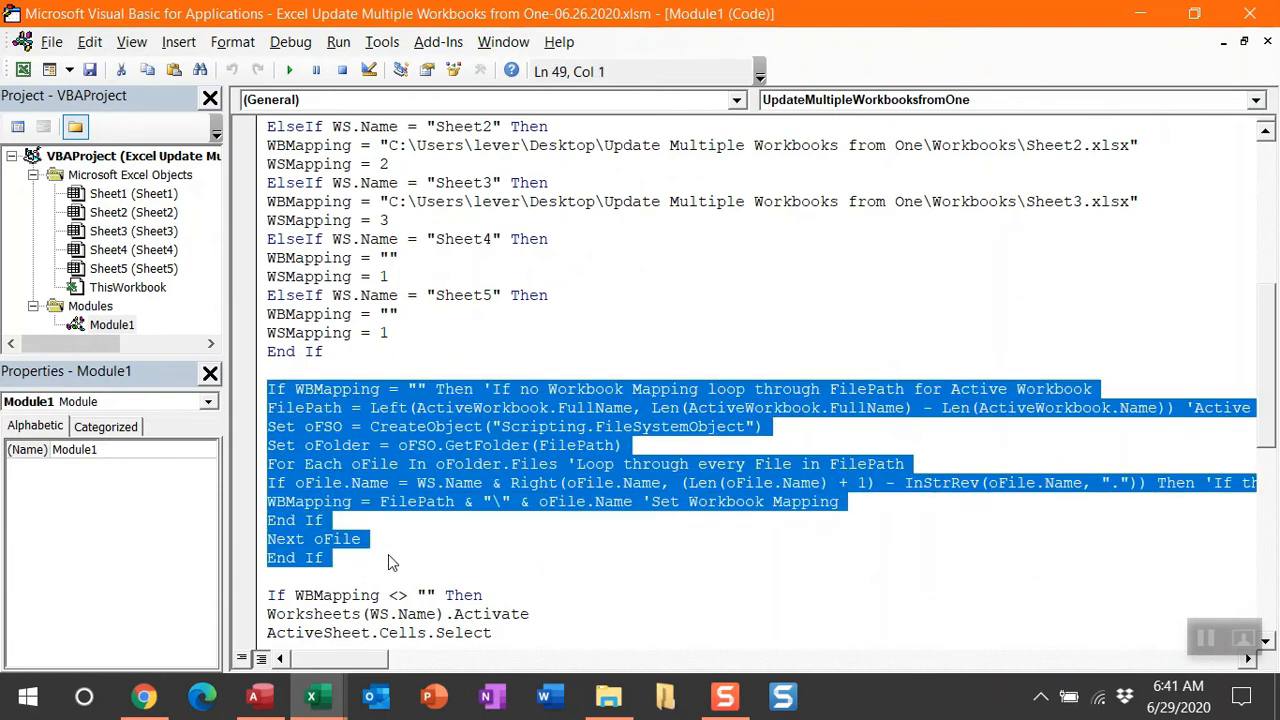
{"action": "left_click", "coordinate": [408, 552]}
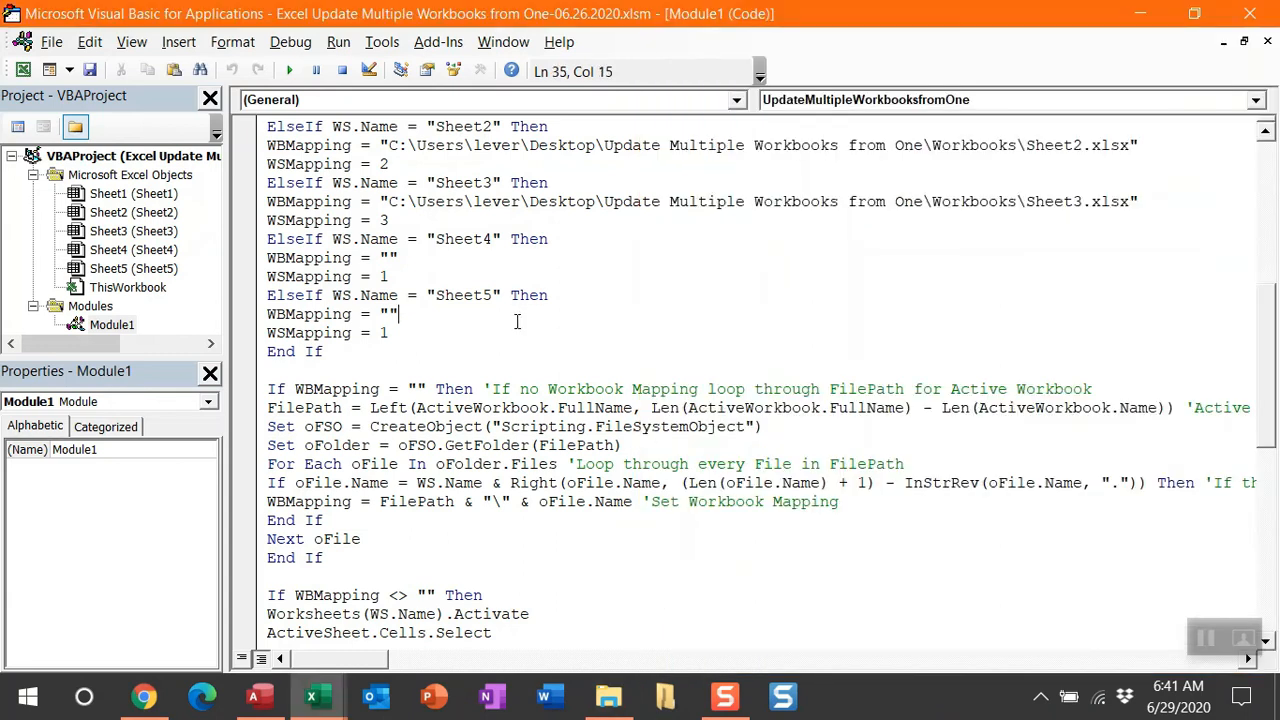
{"action": "scroll", "scroll_direction": "down", "scroll_amount": 3}
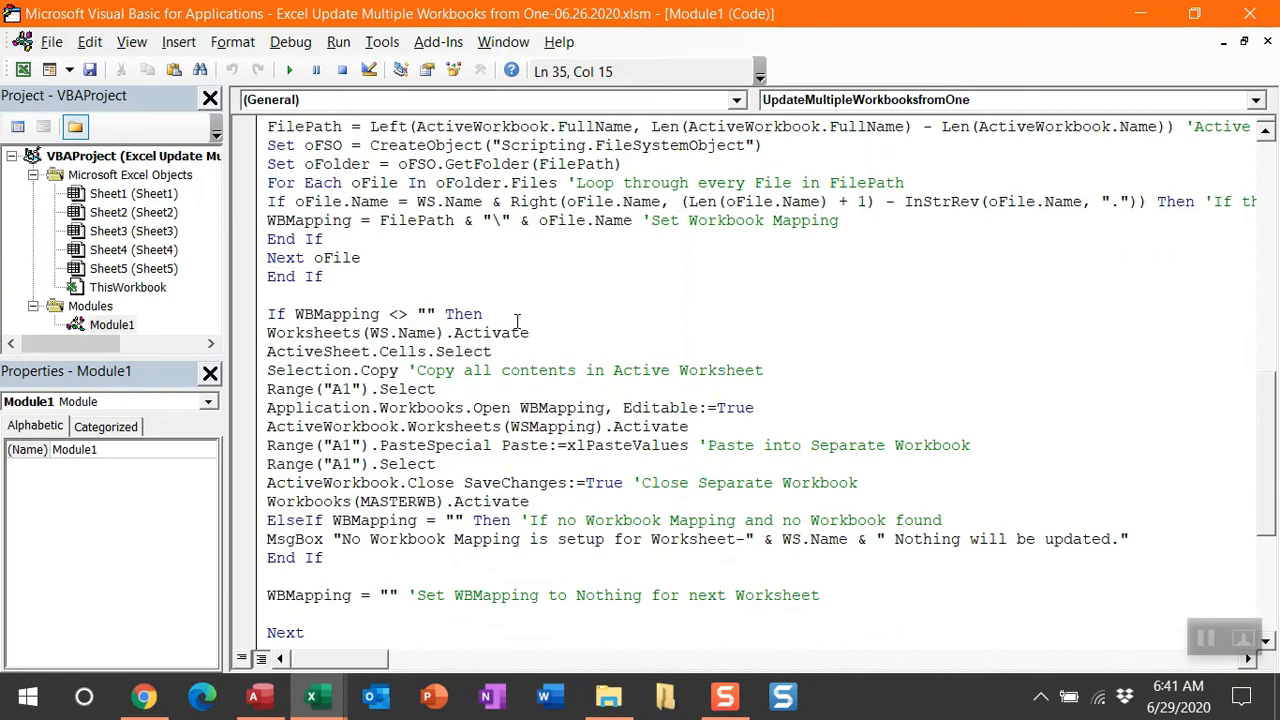
{"action": "scroll", "scroll_direction": "down", "scroll_amount": 3}
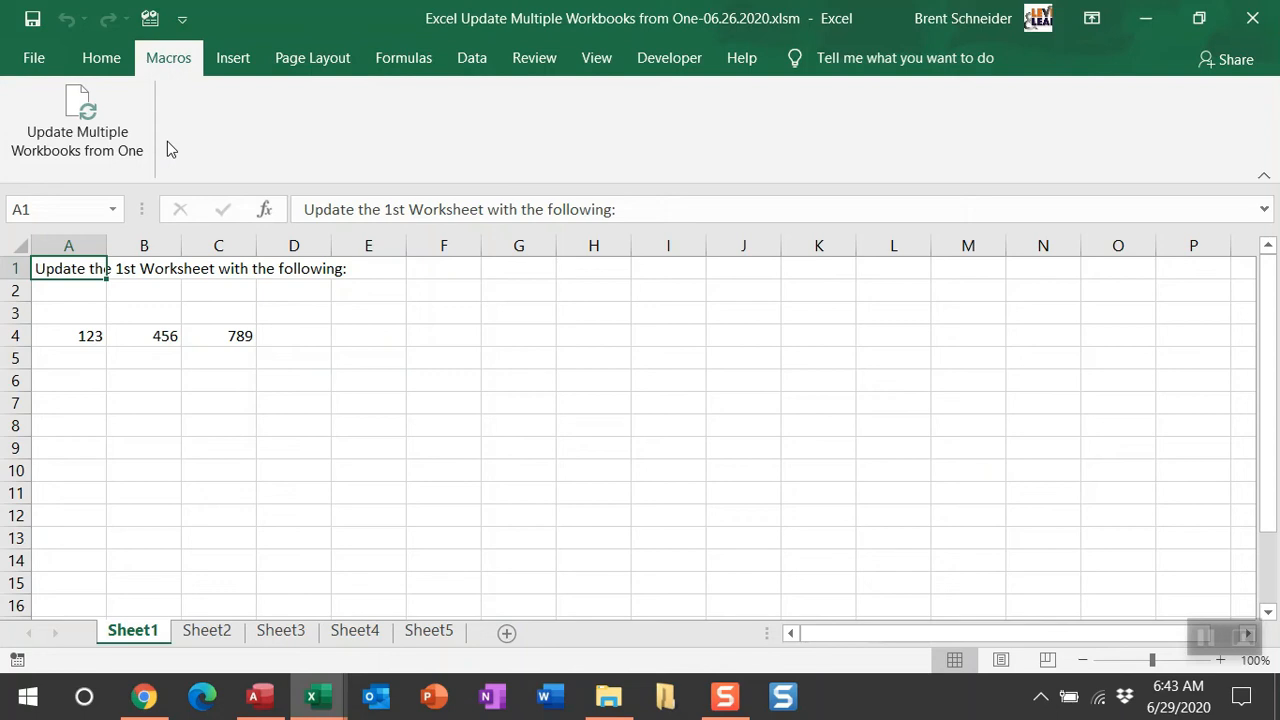
{"action": "mouse_move", "coordinate": [196, 630]}
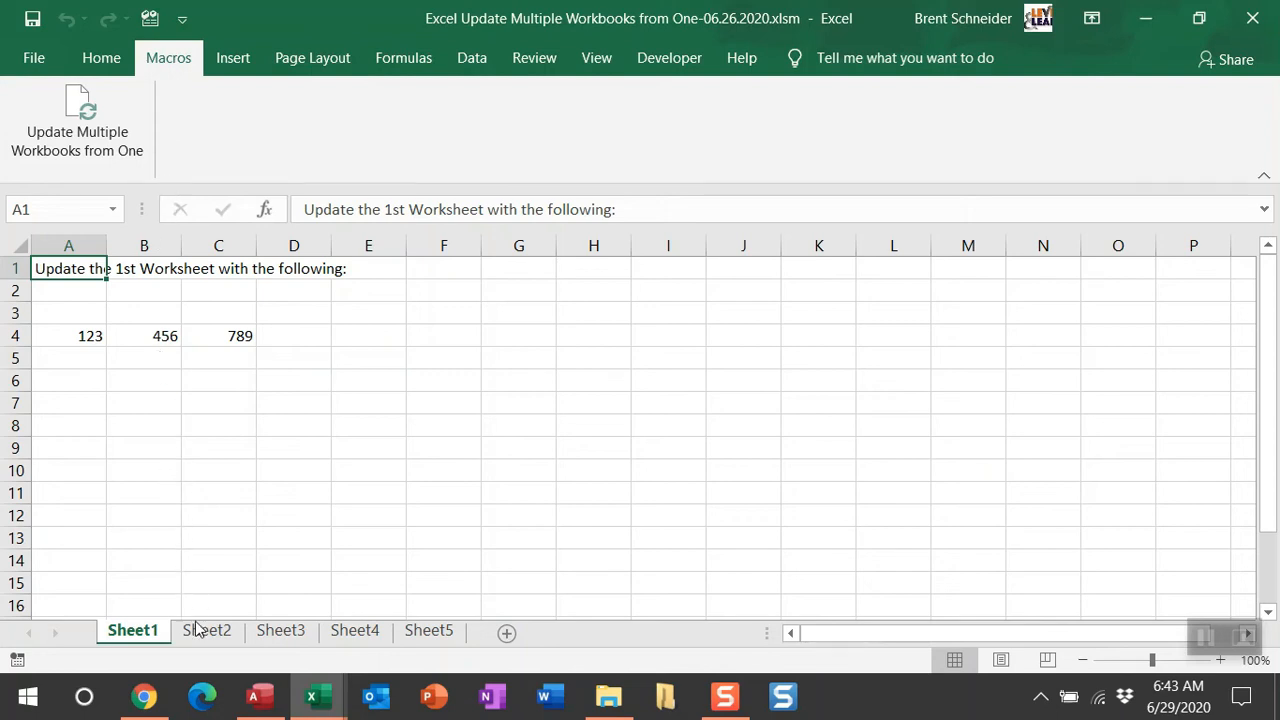
Review Sheet2's 1–5 list, Sheet3's 15000 in B4, Sheet4's 'Found!' and Sheet5's MsgBox note
{"action": "left_click", "coordinate": [208, 630]}
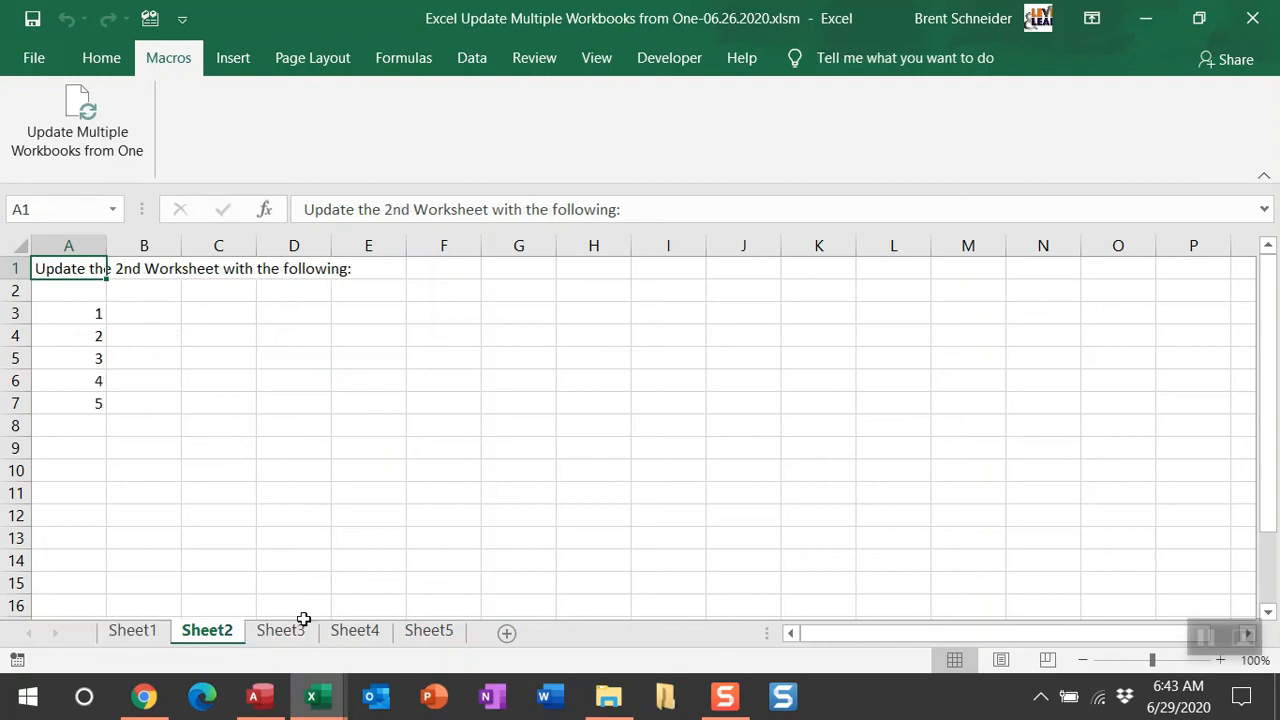
{"action": "left_click", "coordinate": [280, 630]}
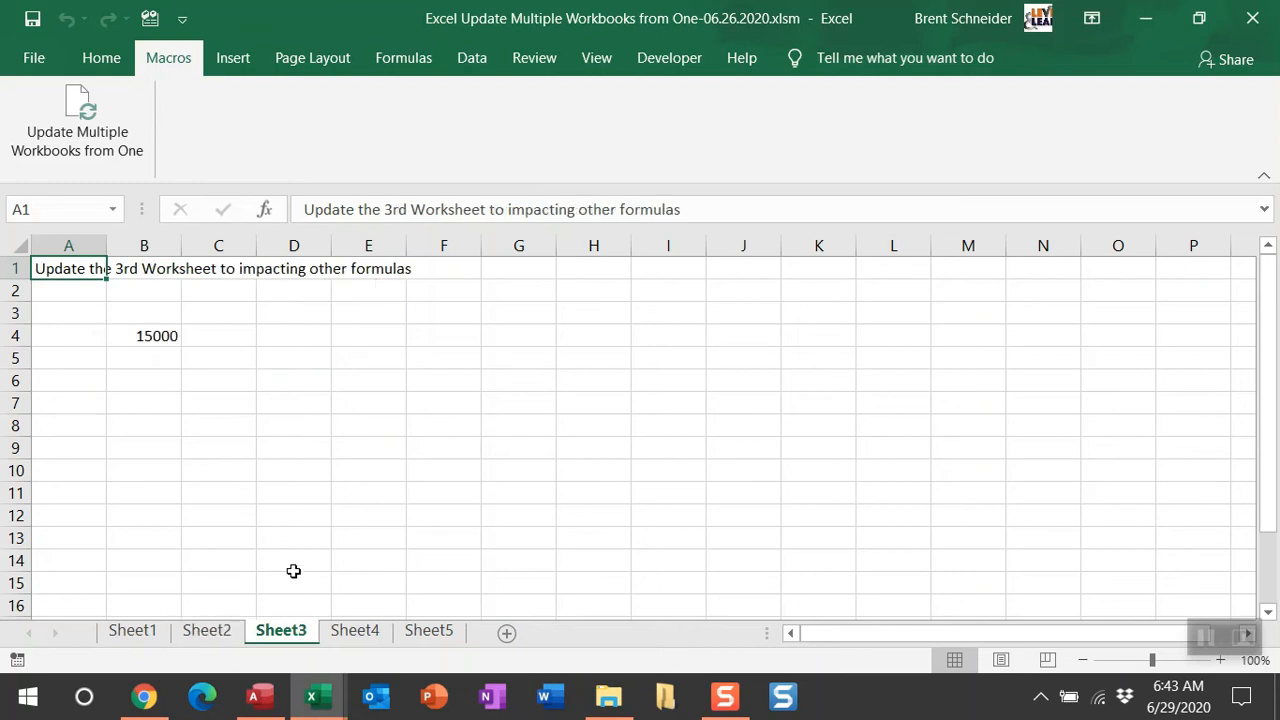
{"action": "mouse_move", "coordinate": [144, 344]}
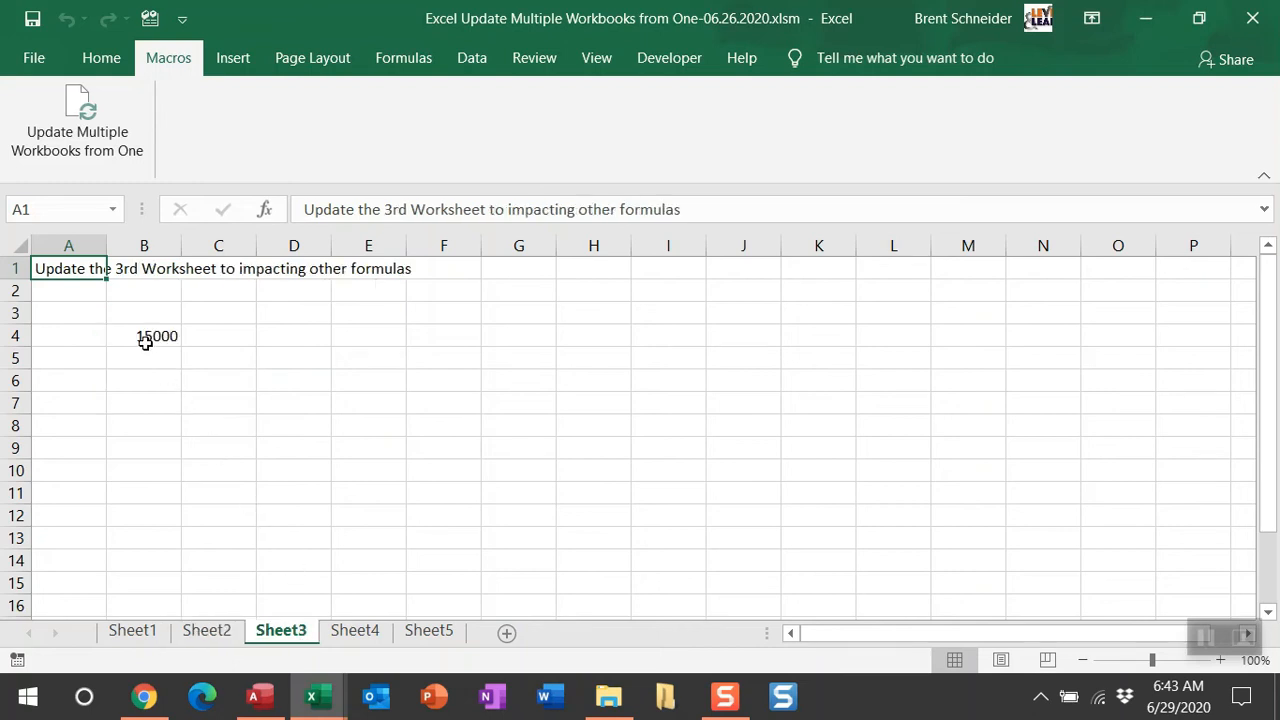
{"action": "left_click", "coordinate": [144, 336]}
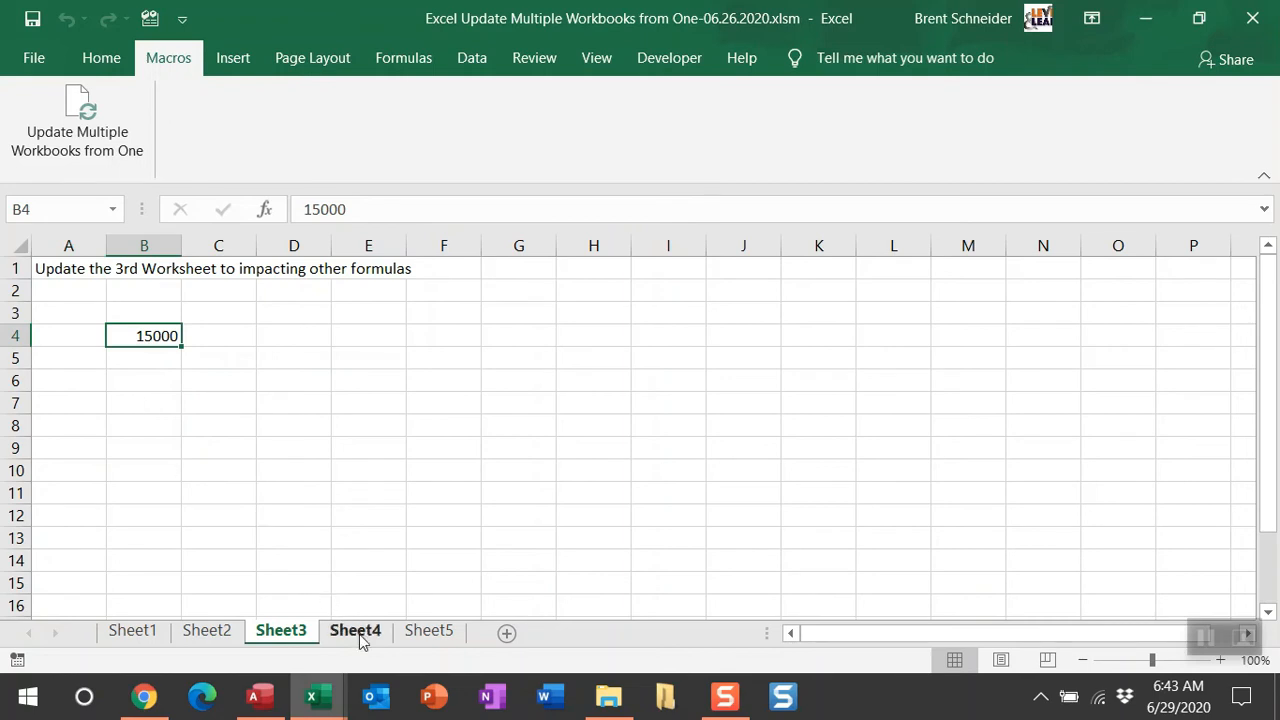
{"action": "left_click", "coordinate": [354, 630]}
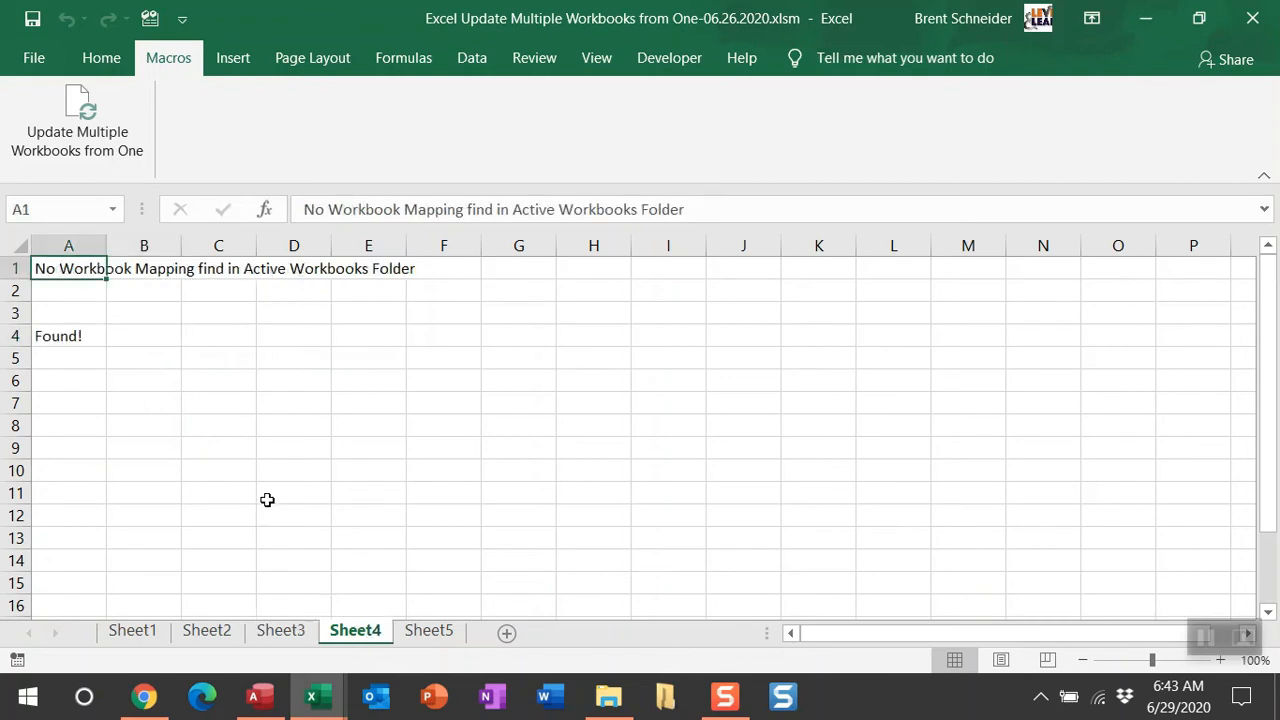
{"action": "left_click", "coordinate": [428, 630]}
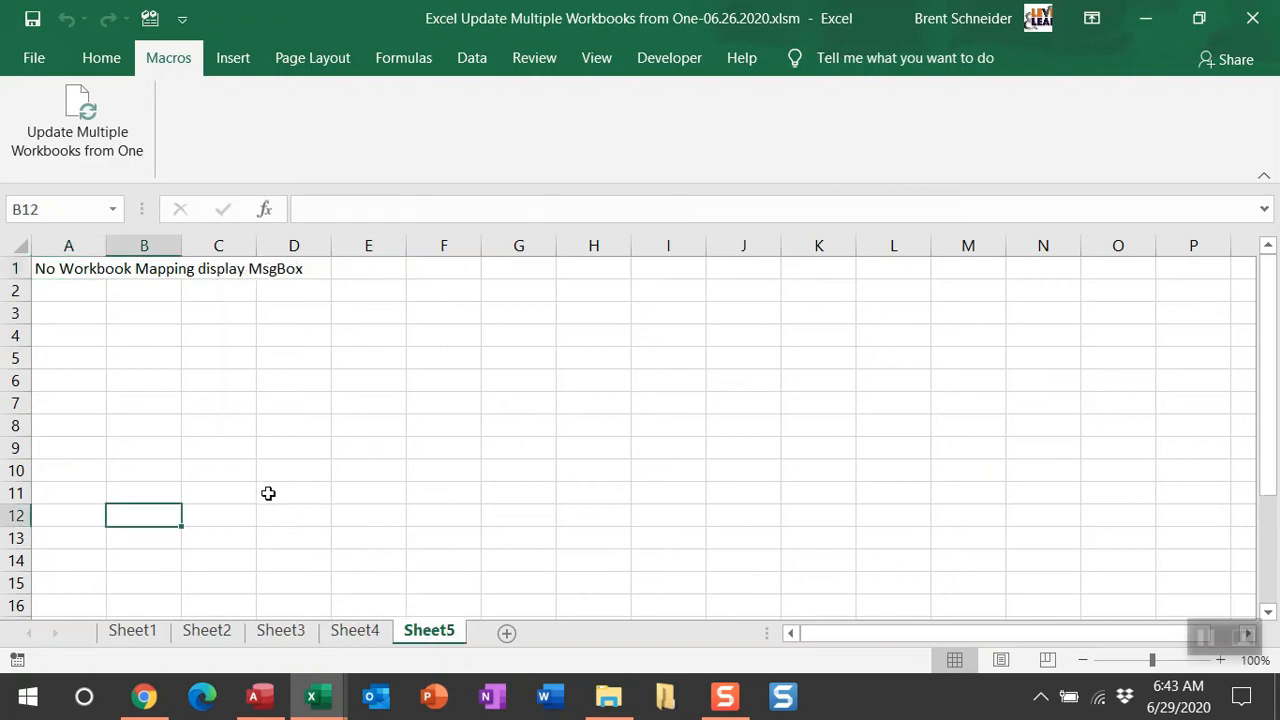
{"action": "mouse_move", "coordinate": [254, 488]}
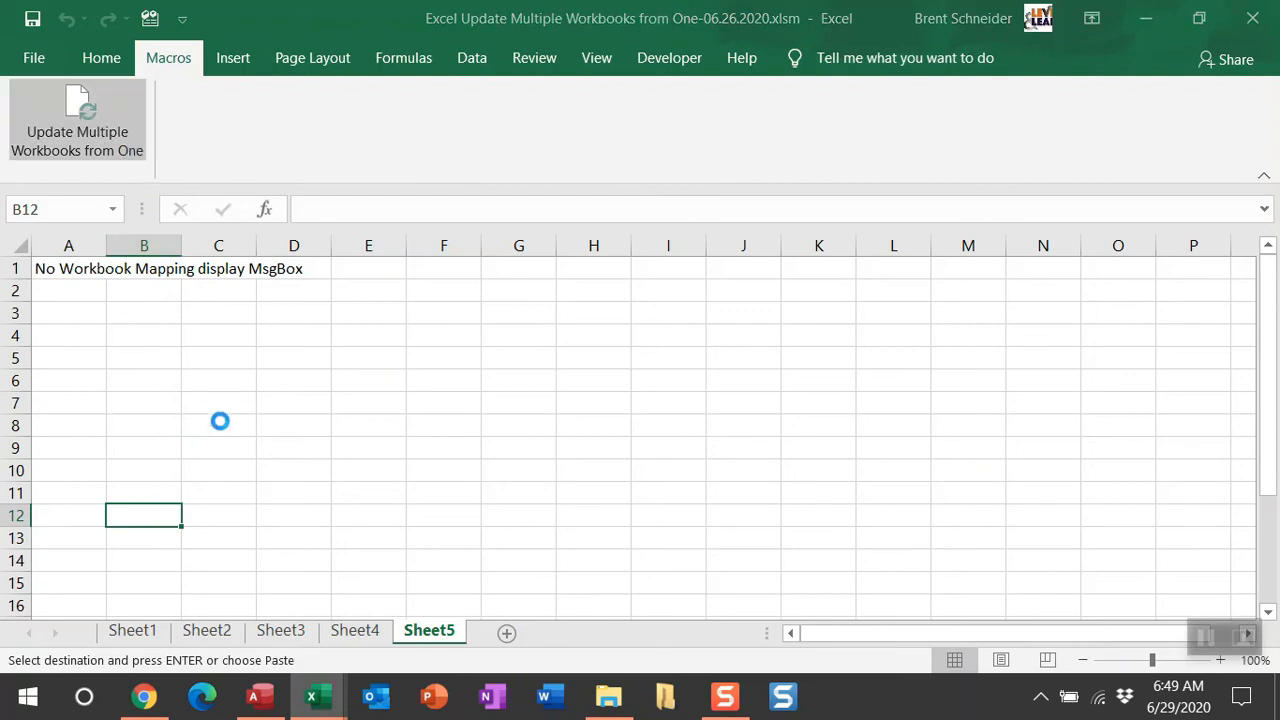
Run Update Multiple Workbooks from One, acknowledging the Sheet5 no-mapping warning and the completion message
{"action": "left_click", "coordinate": [76, 120]}
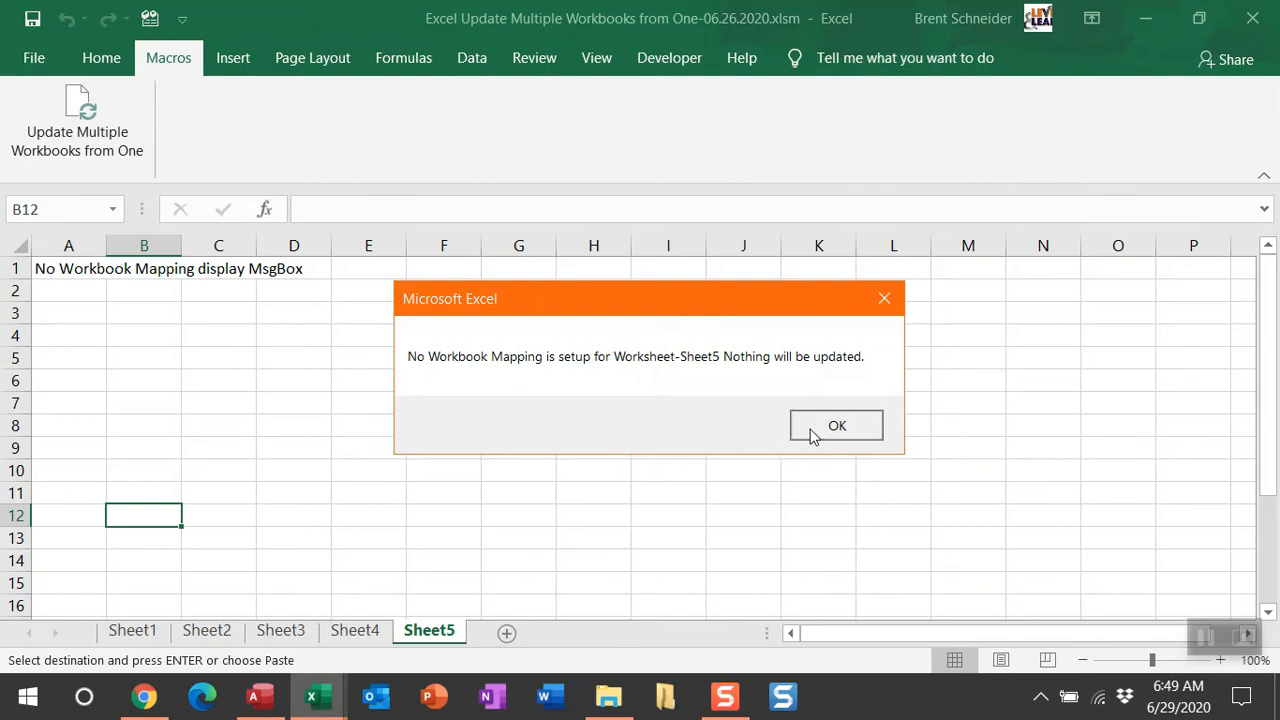
{"action": "left_click", "coordinate": [836, 424]}
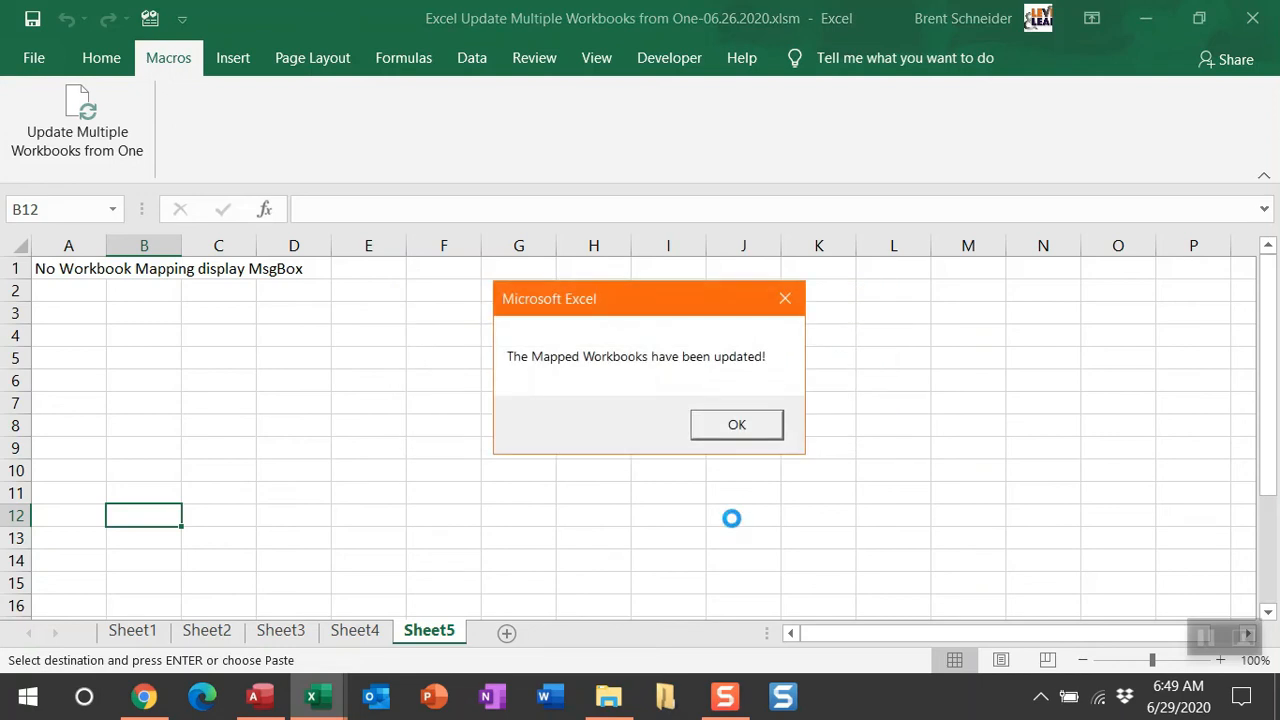
{"action": "left_click", "coordinate": [736, 424]}
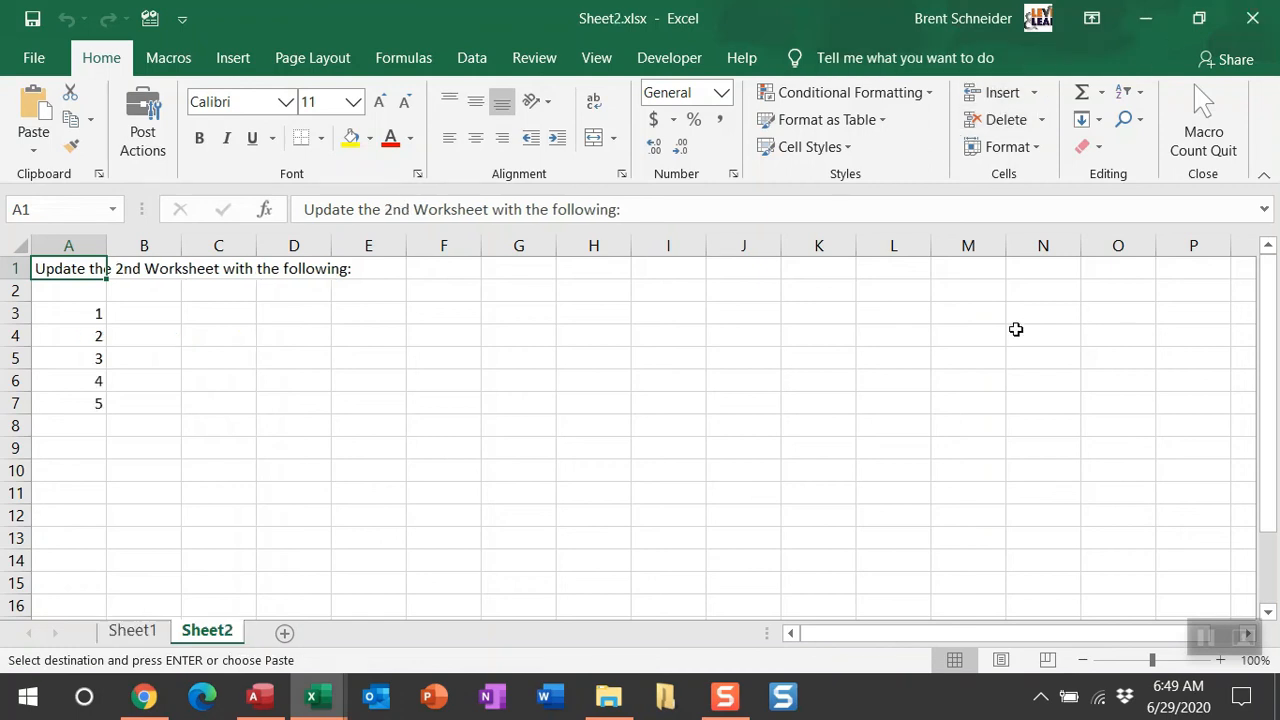
{"action": "mouse_move", "coordinate": [824, 348]}
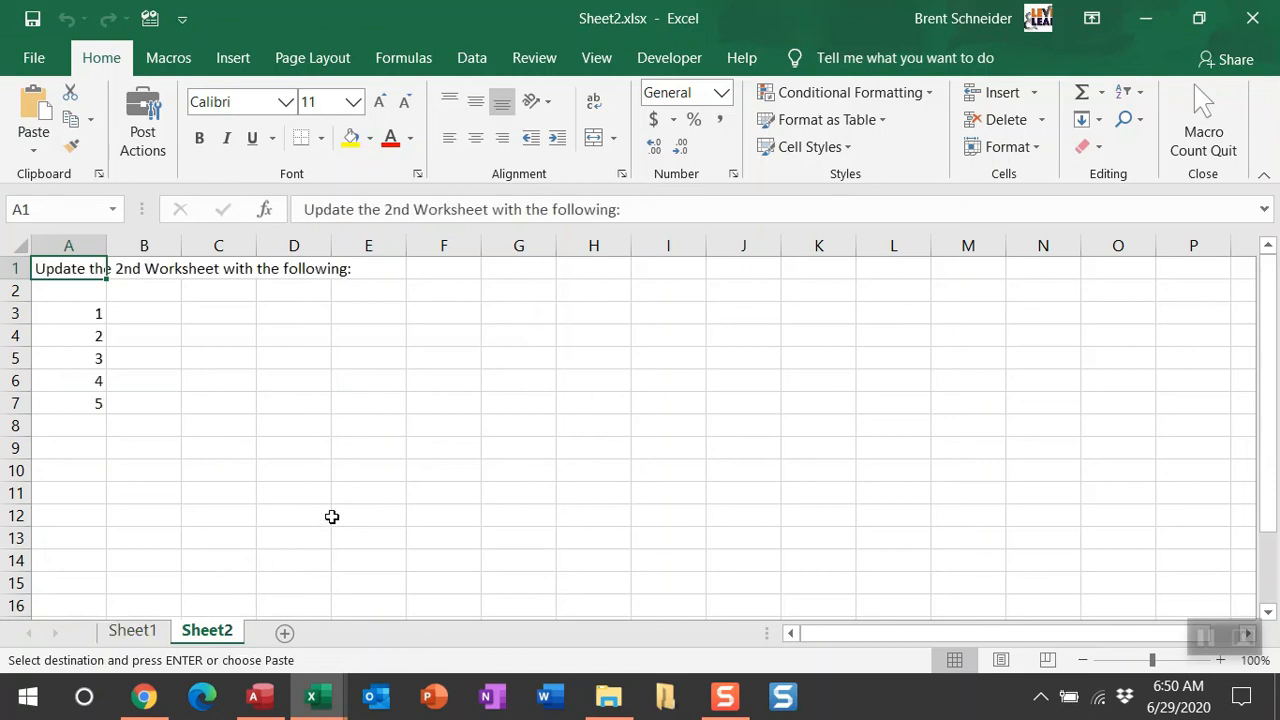
Check Sheet3.xlsx holds 15000 with Sheet2 recalculating to 1500000, and Sheet4.xlsx shows 'Found!'
{"action": "left_click", "coordinate": [280, 630]}
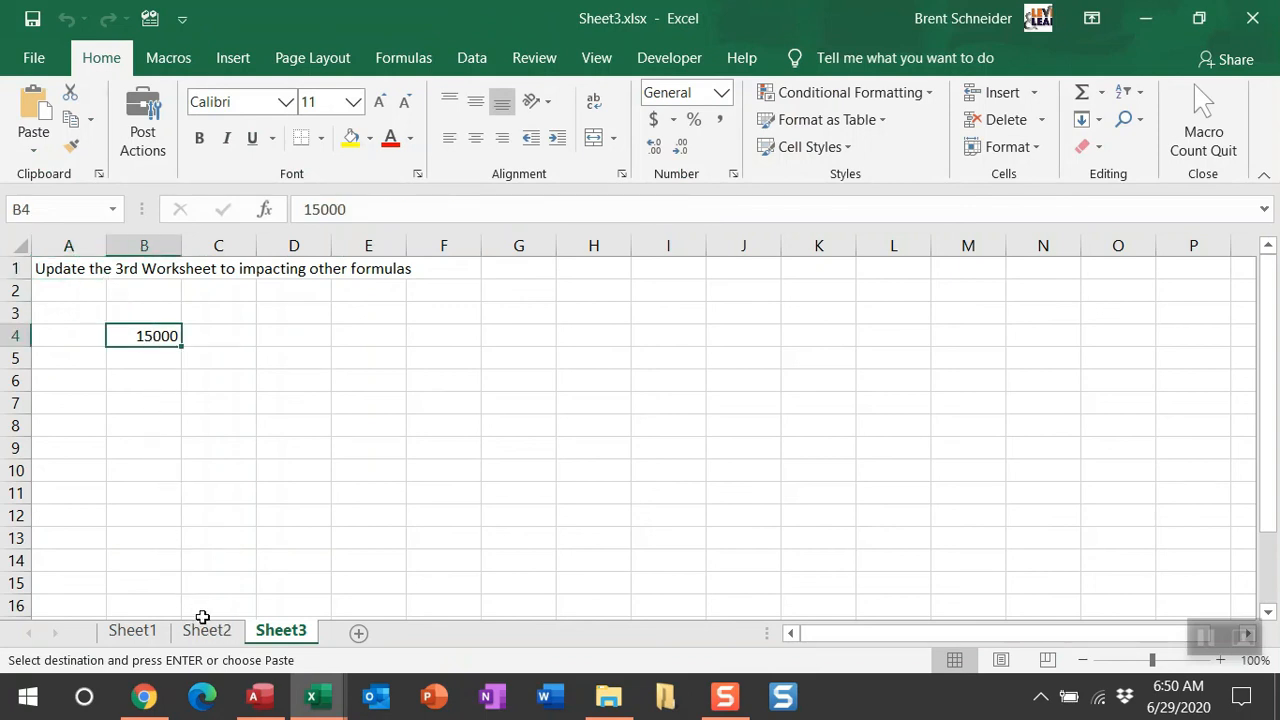
{"action": "left_click", "coordinate": [206, 630]}
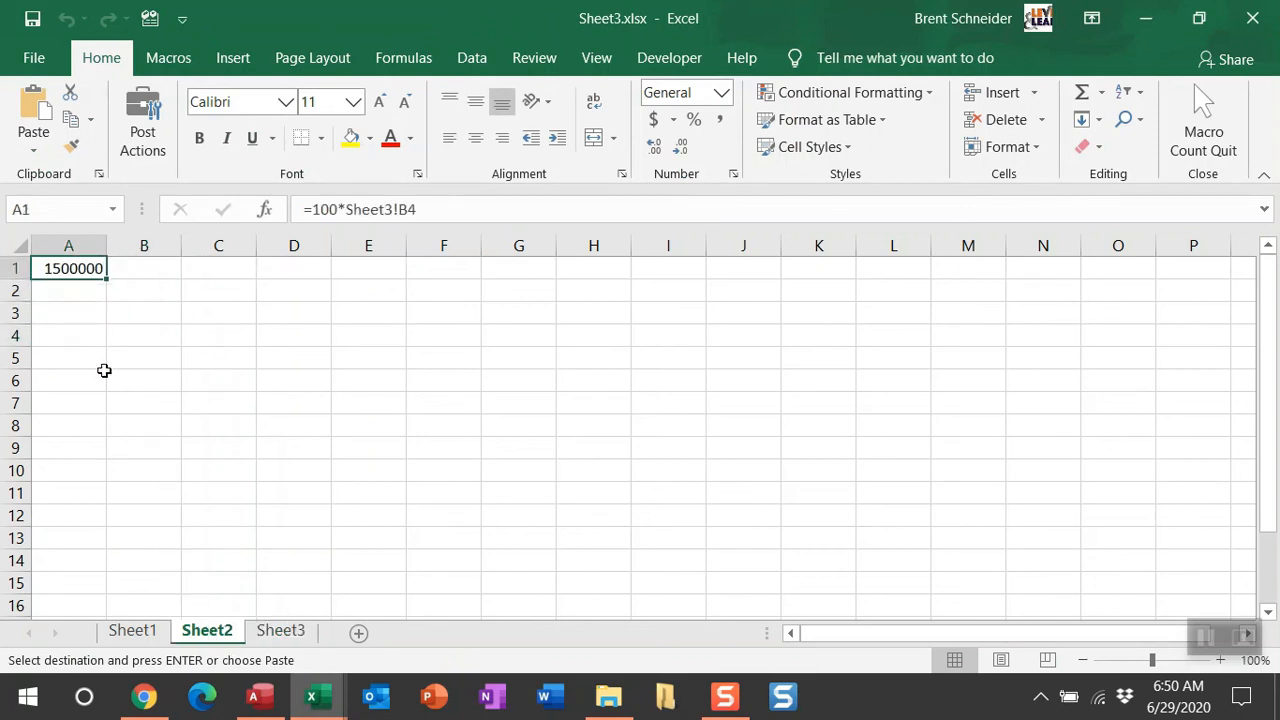
{"action": "left_click", "coordinate": [132, 630]}
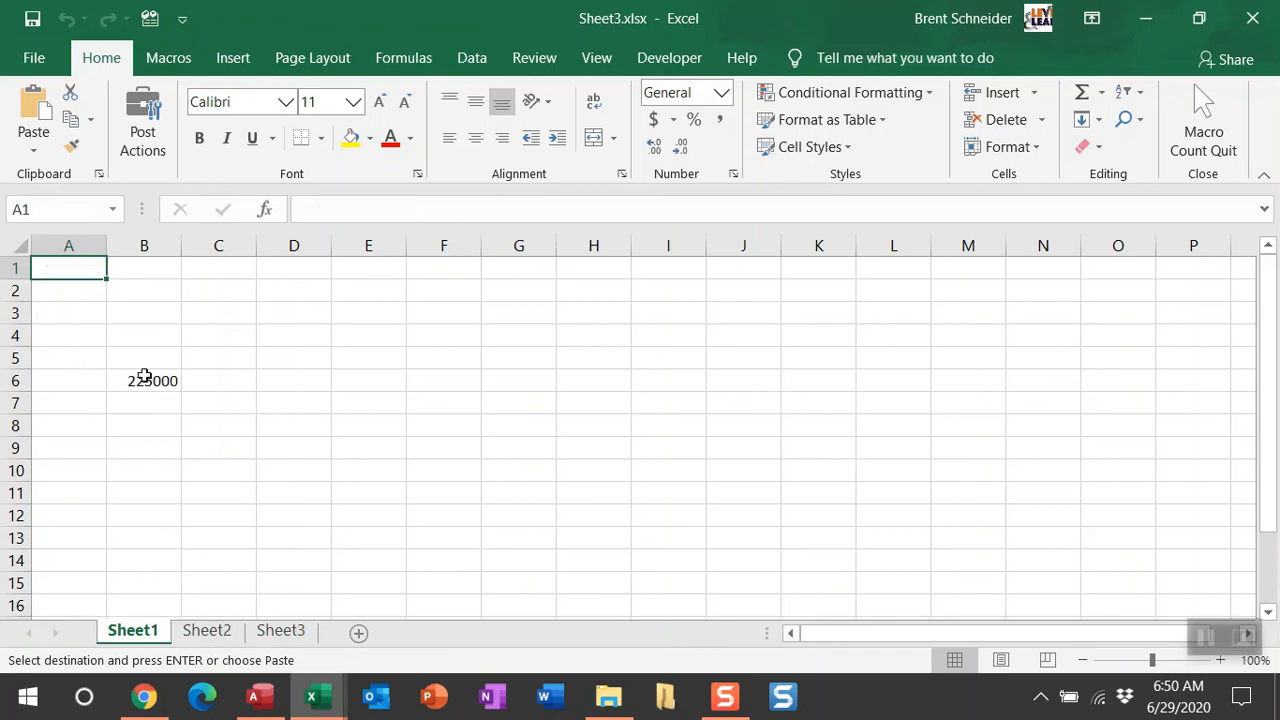
{"action": "left_click", "coordinate": [144, 380]}
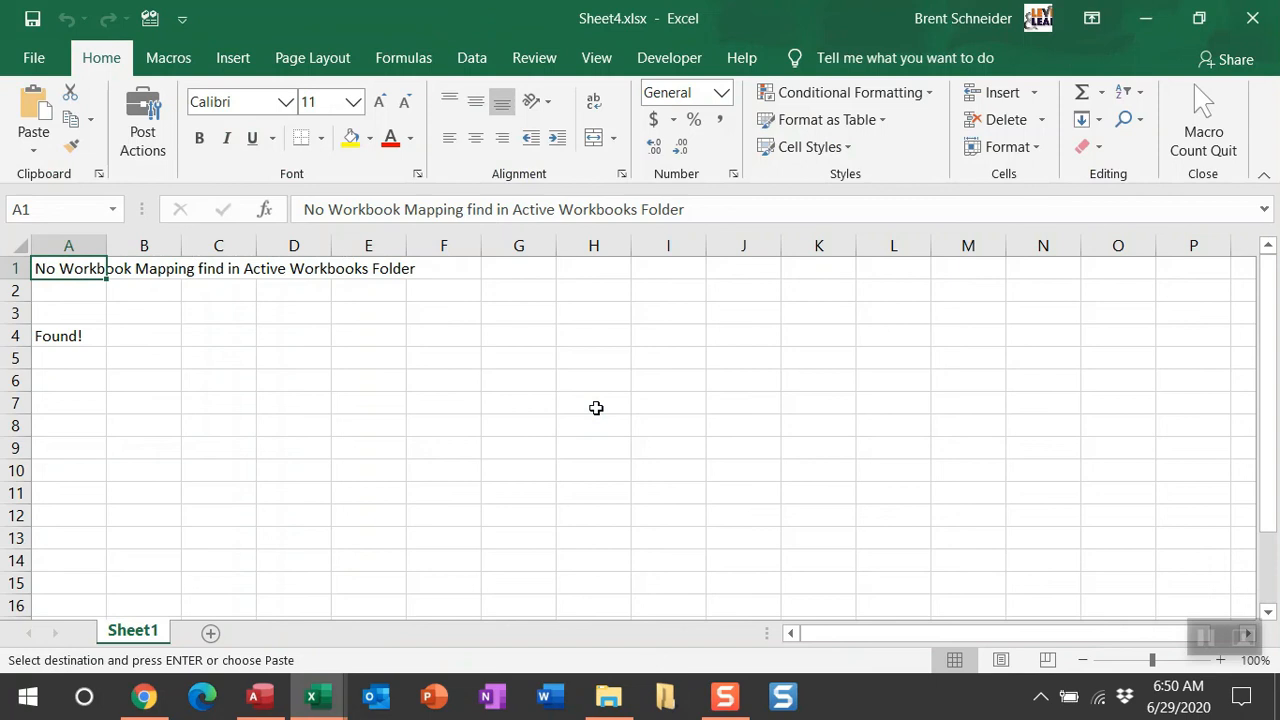
{"action": "left_click", "coordinate": [144, 696]}
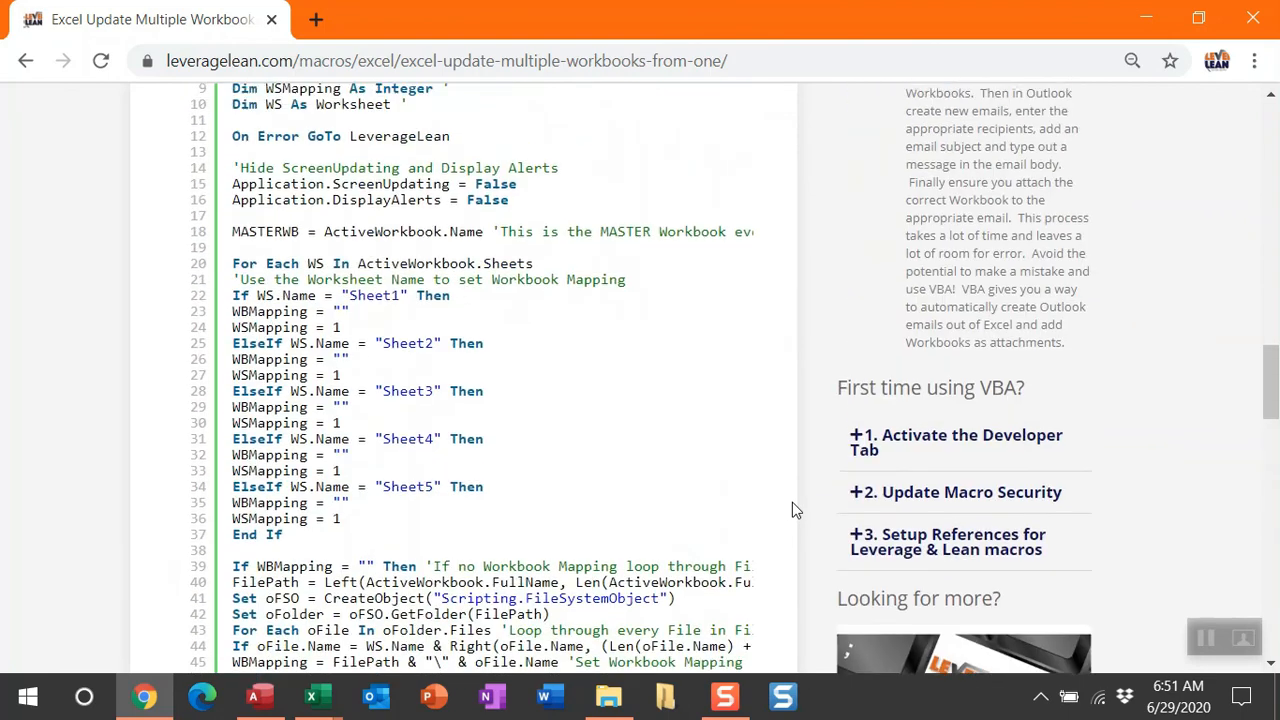
Scroll the leveragelean.com page back up to the article title
{"action": "scroll", "scroll_direction": "up", "scroll_amount": 3}
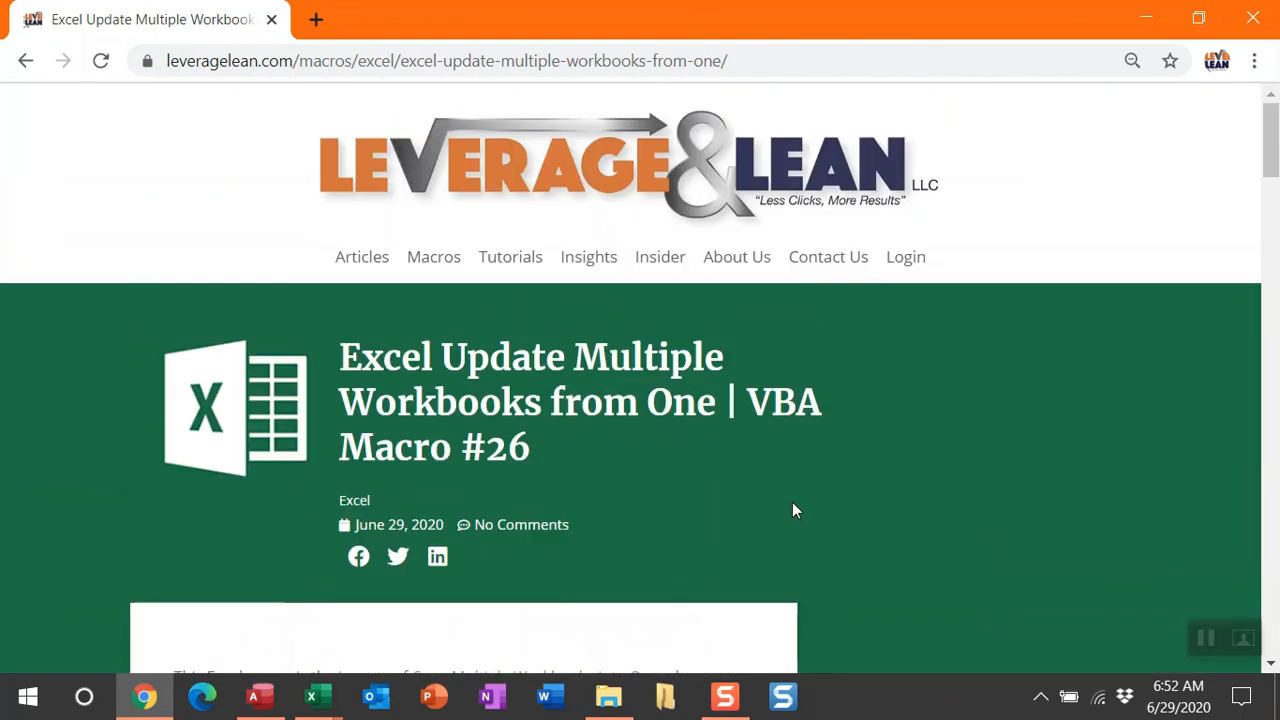